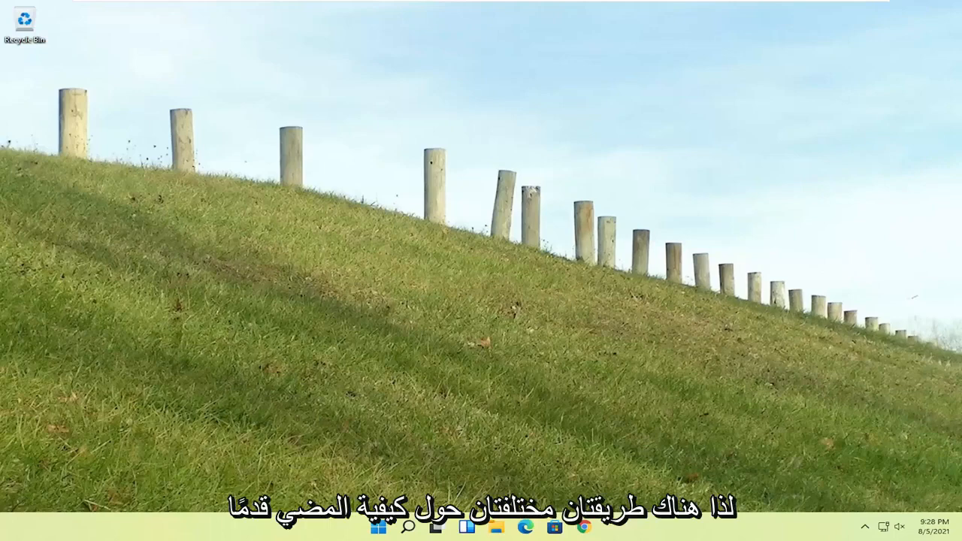
mouse_move(502, 379)
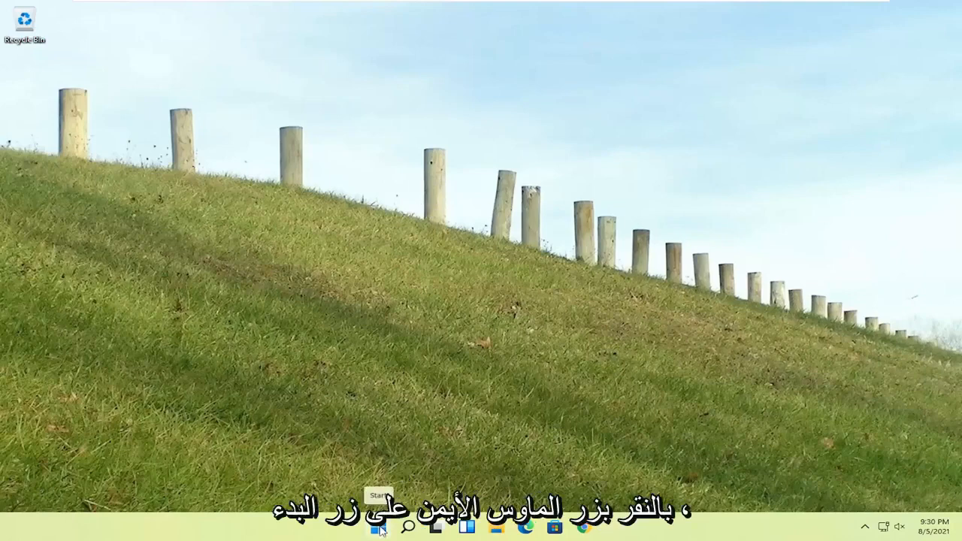
Restart into the WinRE 'Choose an option' screen from the Start quick menu
right_click(379, 526)
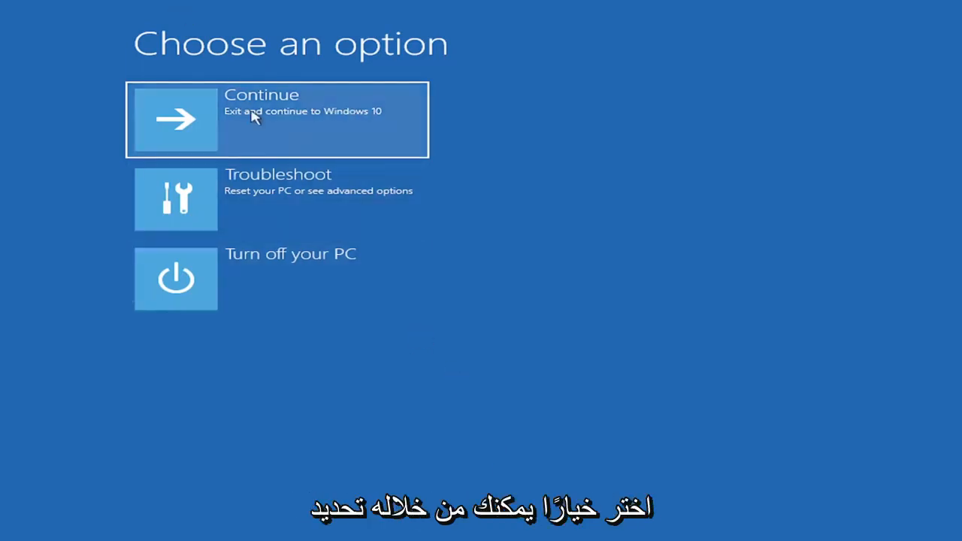
mouse_move(273, 204)
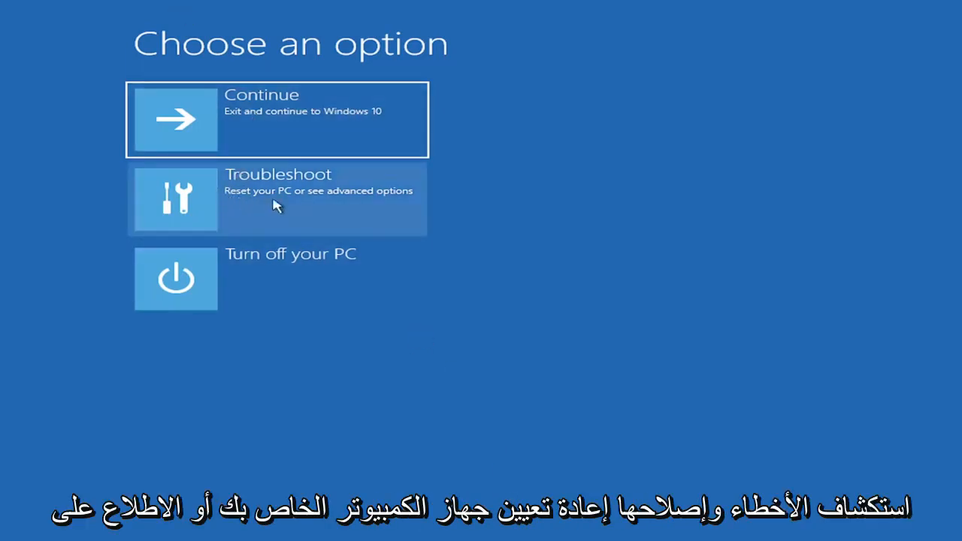
mouse_move(312, 198)
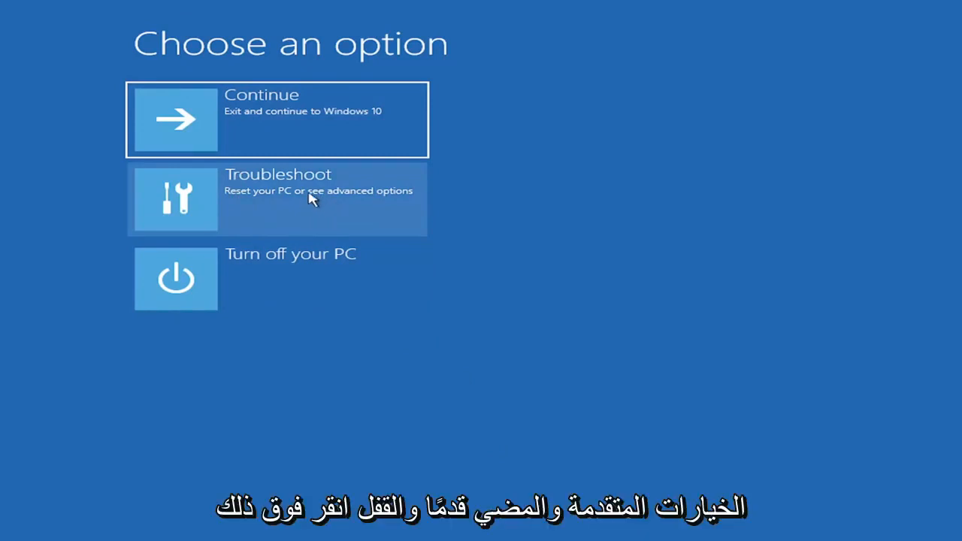
Review the Reset this PC choices, then go back to the Troubleshoot list
click(278, 199)
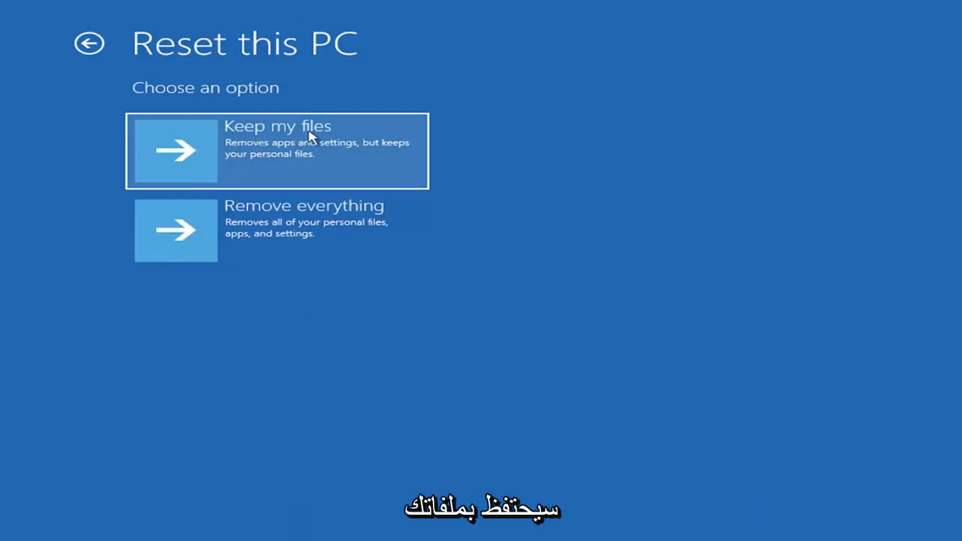
mouse_move(359, 149)
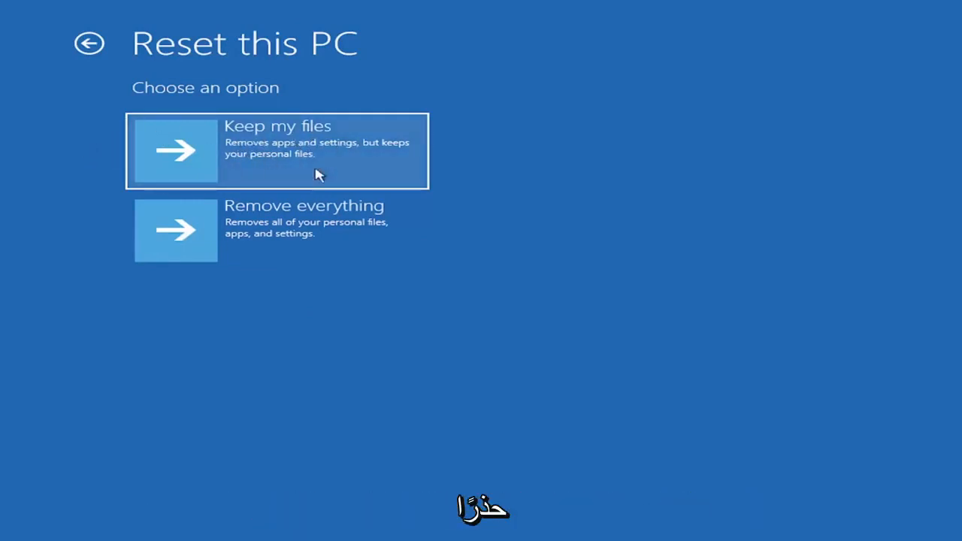
mouse_move(248, 138)
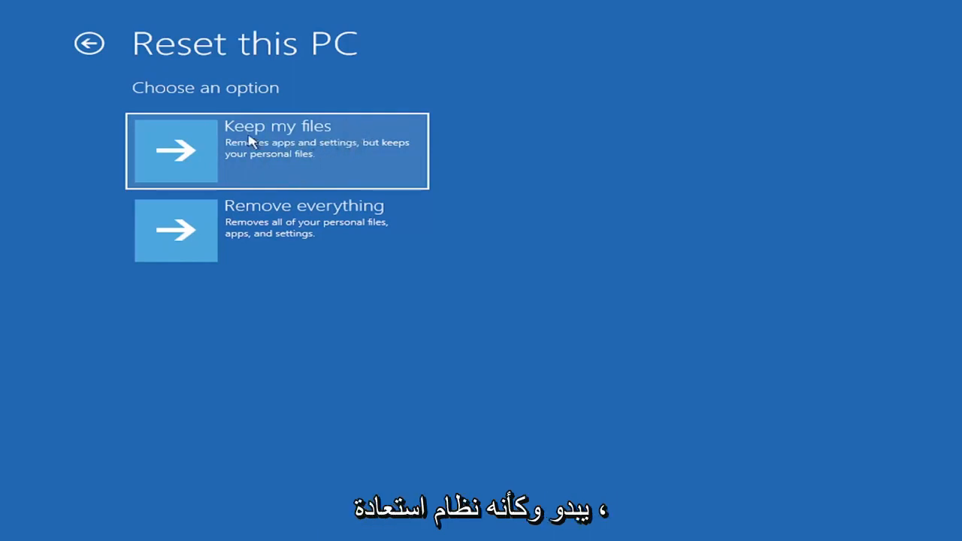
mouse_move(263, 165)
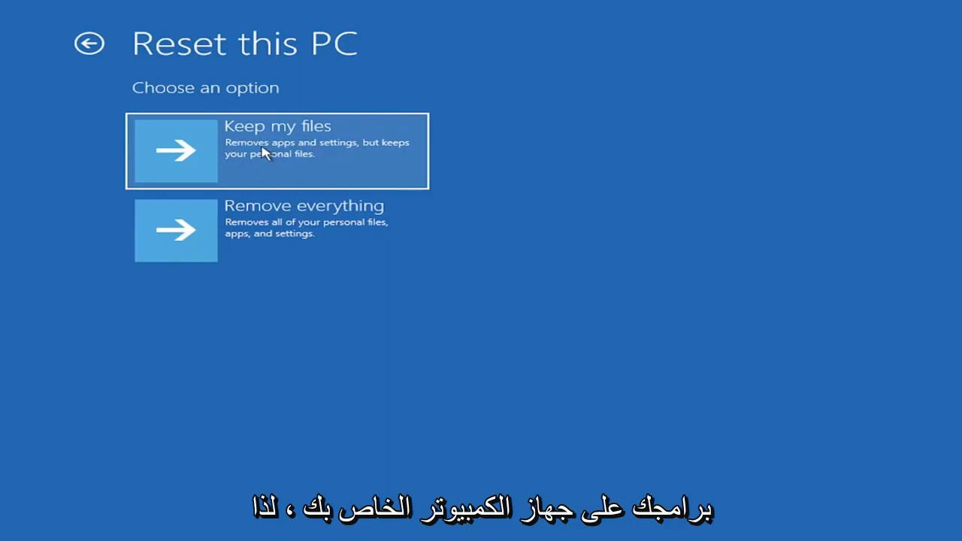
mouse_move(218, 153)
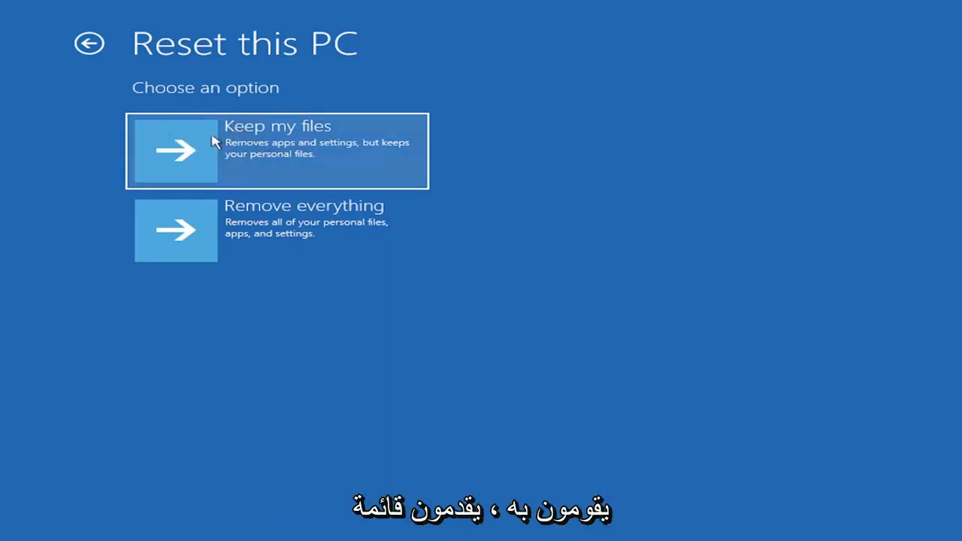
mouse_move(235, 154)
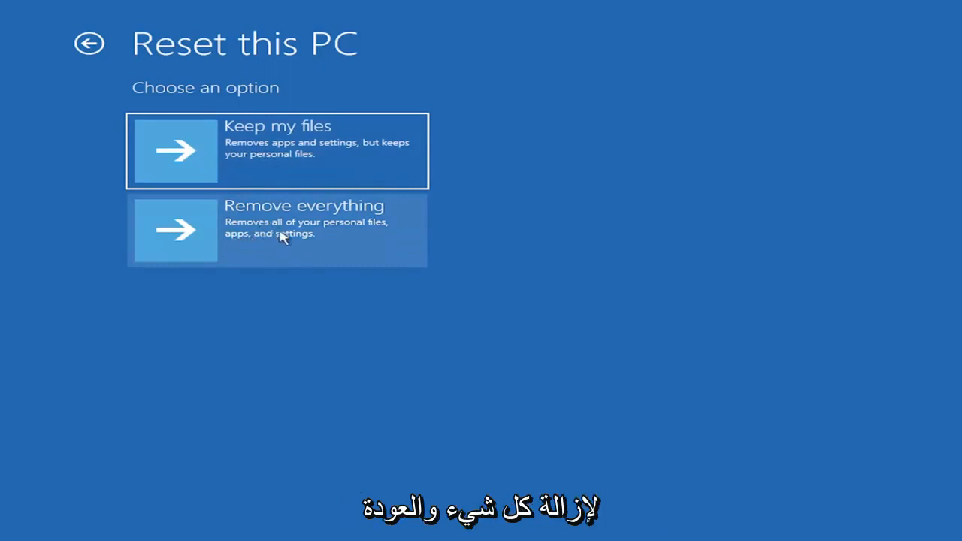
mouse_move(313, 276)
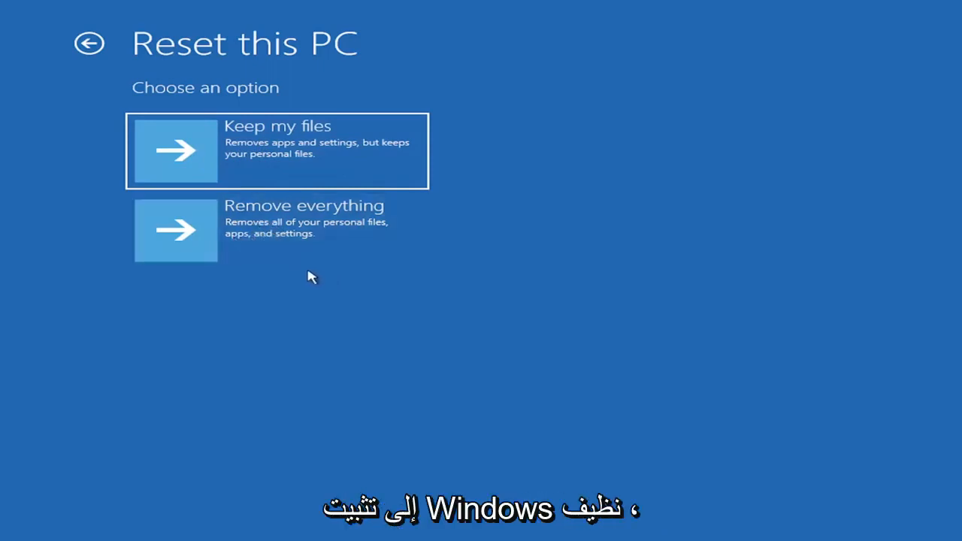
click(88, 42)
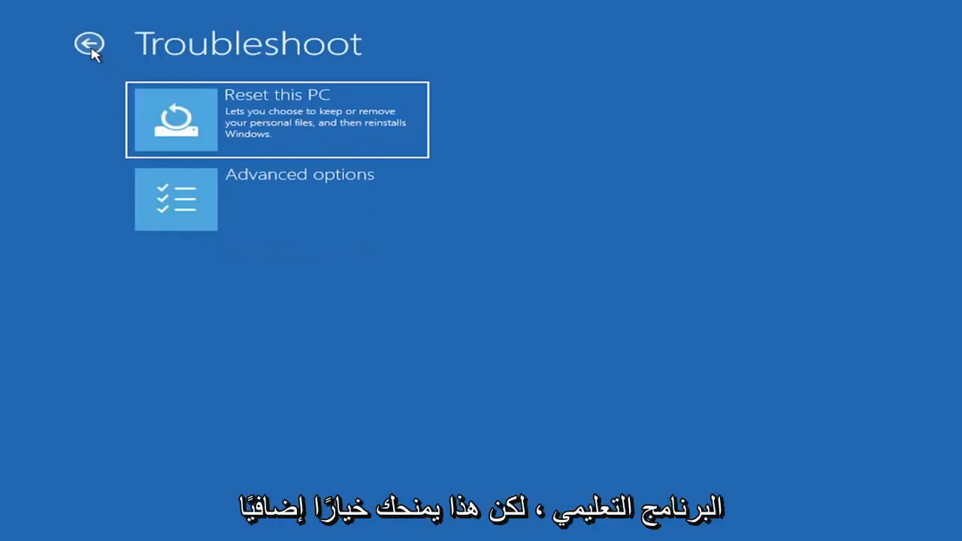
mouse_move(293, 298)
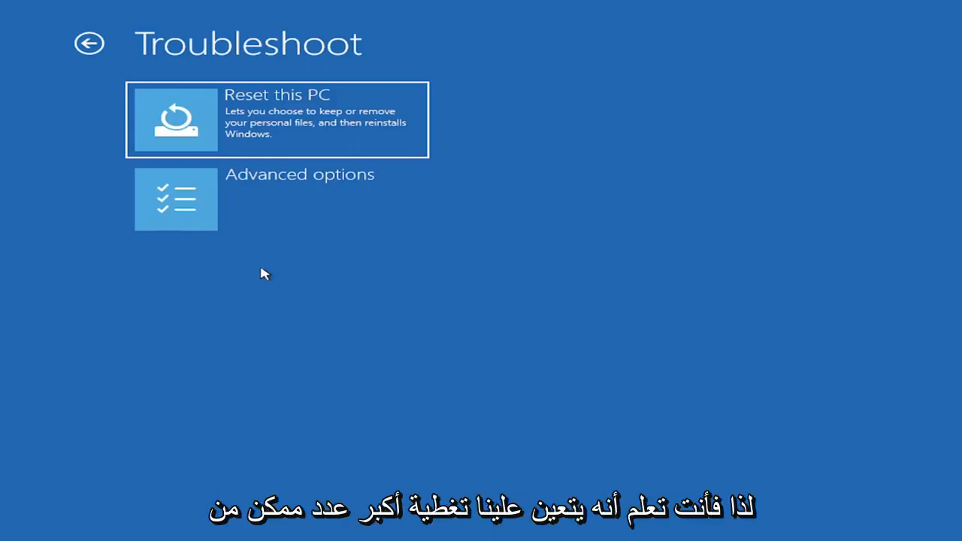
mouse_move(271, 204)
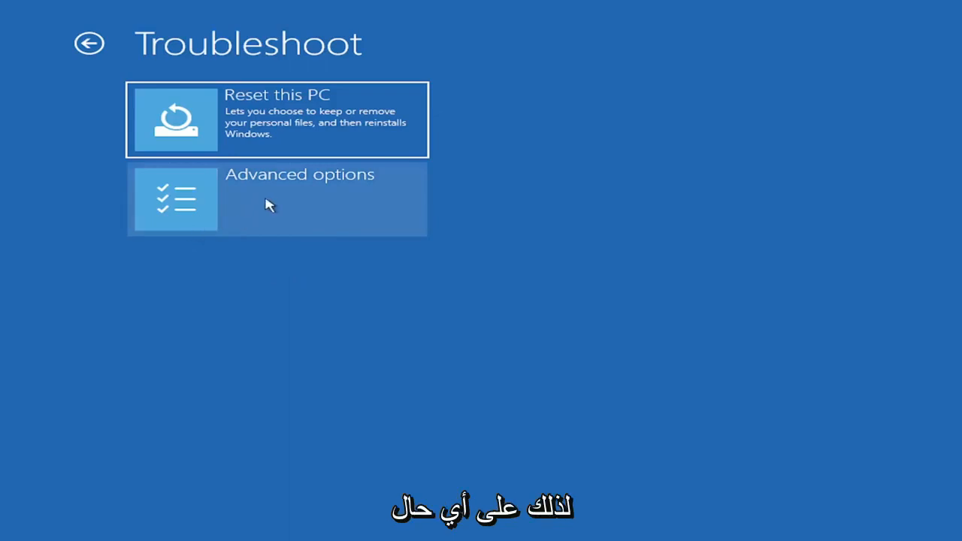
Go from Troubleshoot to the Advanced options list of recovery tools
click(299, 198)
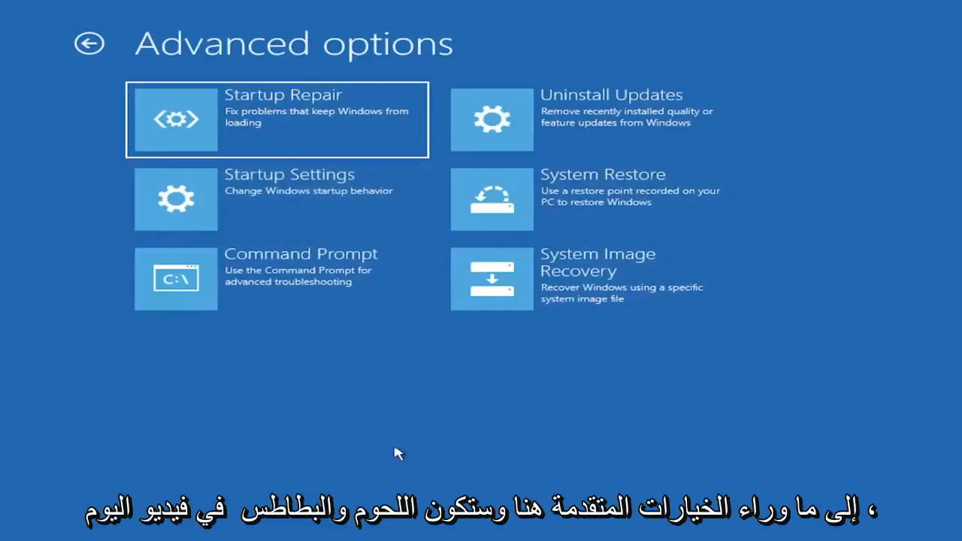
mouse_move(383, 407)
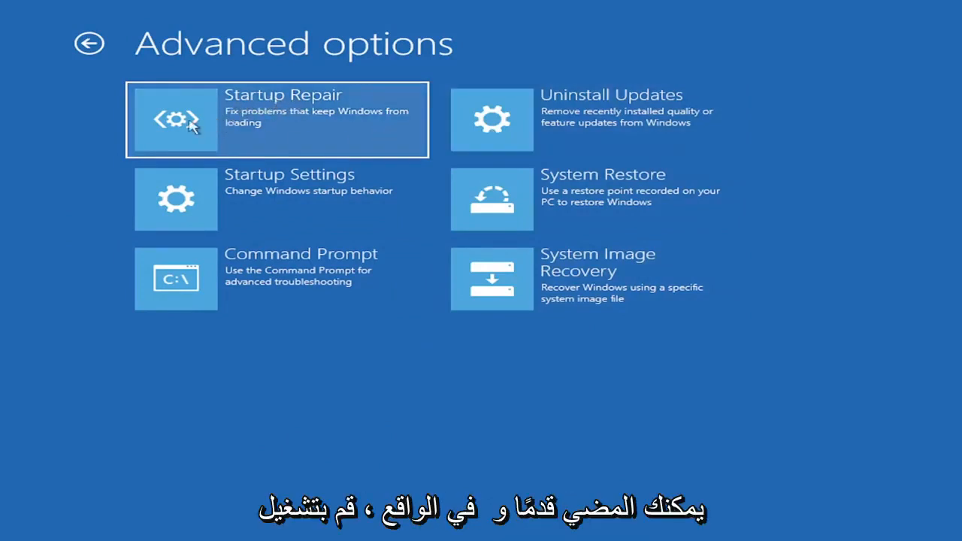
mouse_move(229, 121)
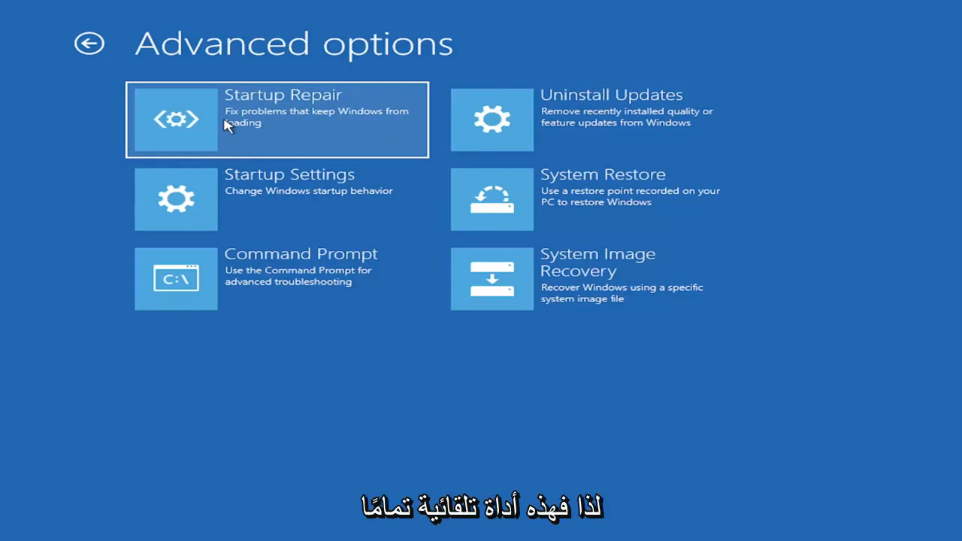
mouse_move(234, 129)
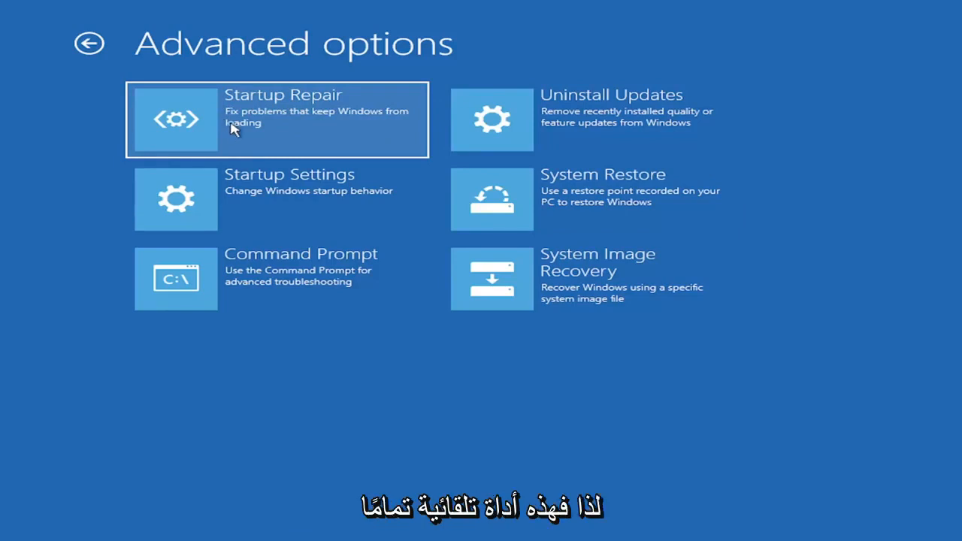
mouse_move(590, 124)
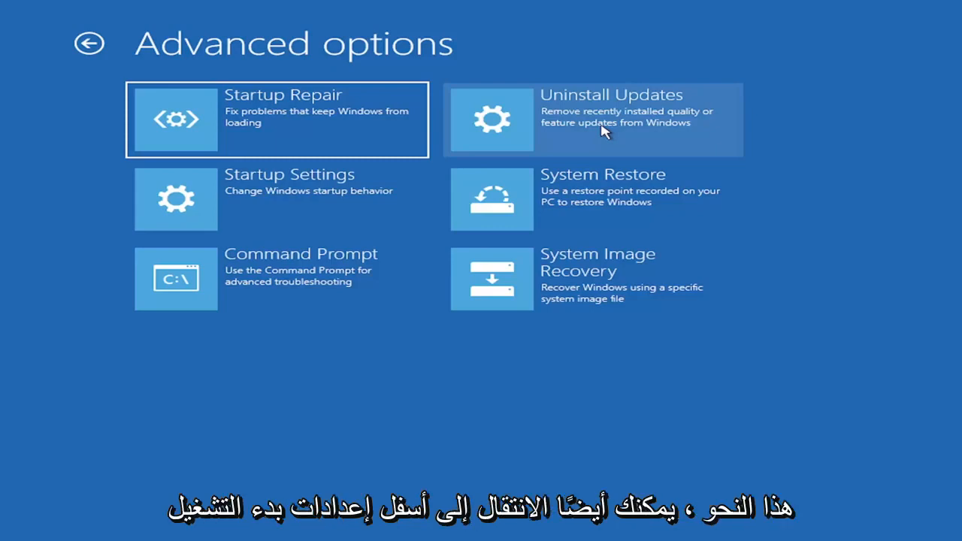
mouse_move(263, 203)
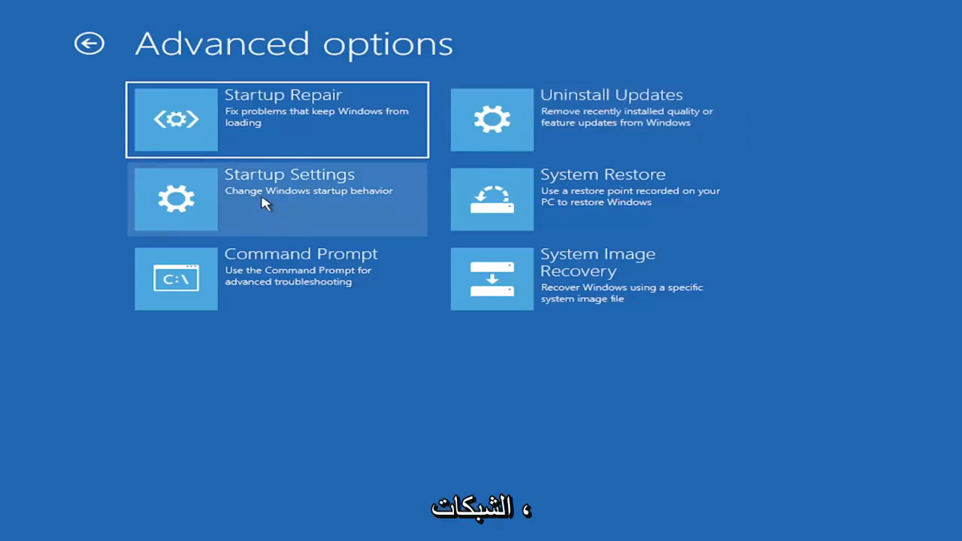
mouse_move(137, 204)
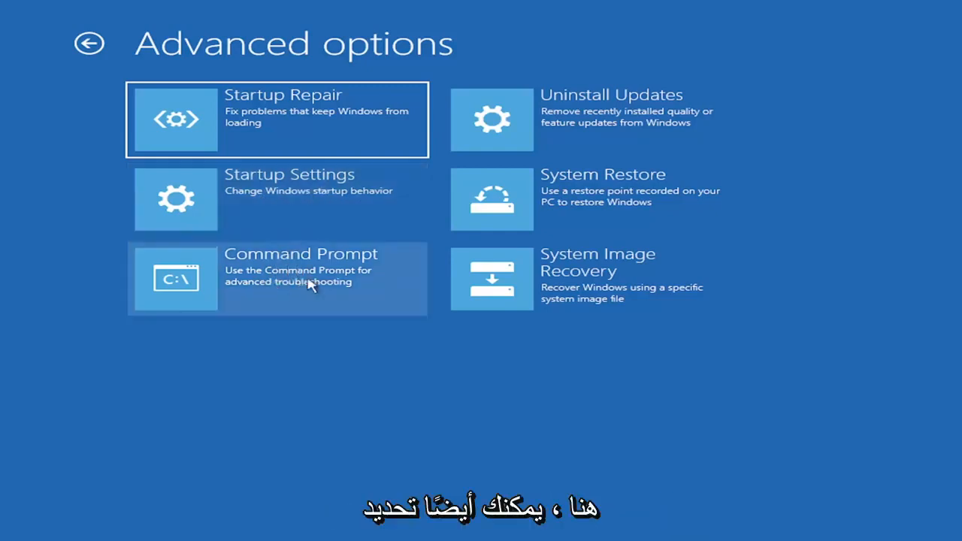
mouse_move(568, 198)
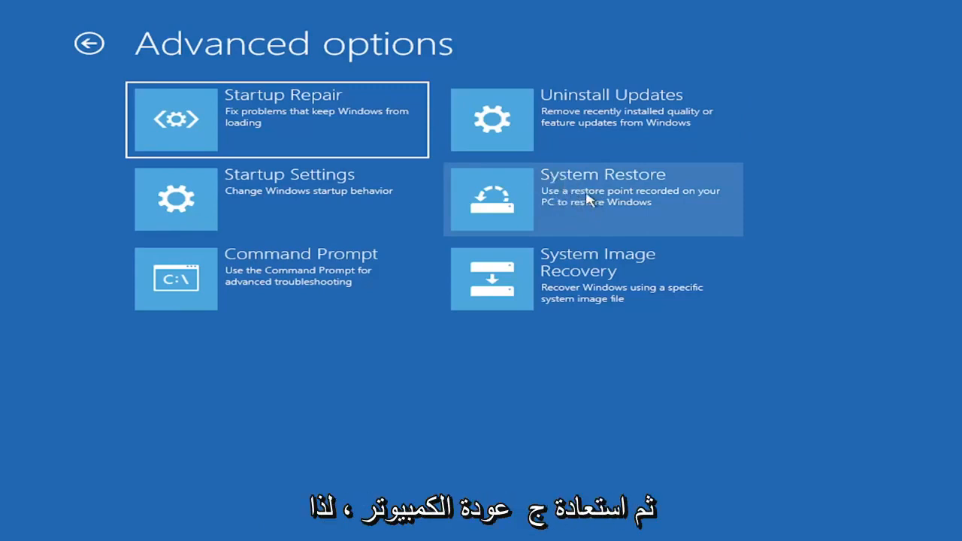
mouse_move(261, 89)
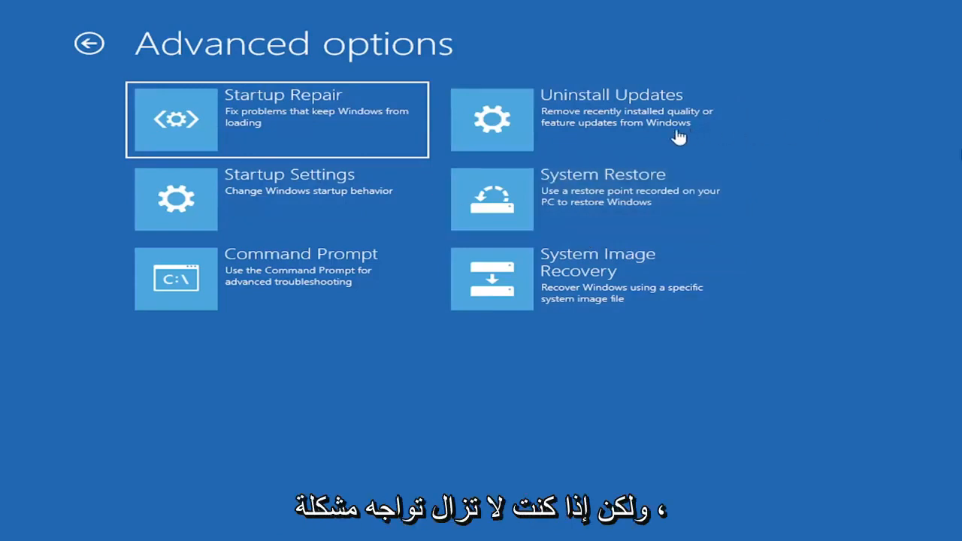
mouse_move(285, 365)
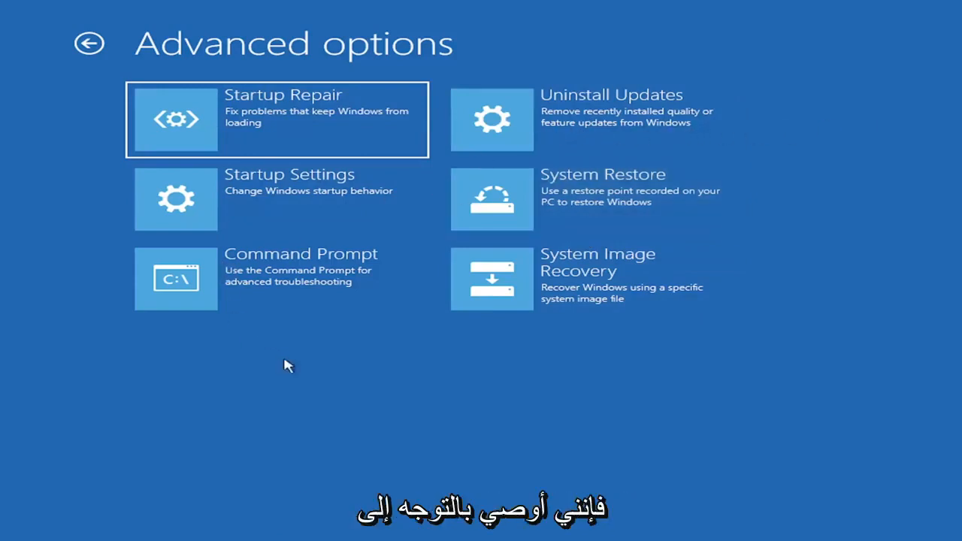
mouse_move(233, 294)
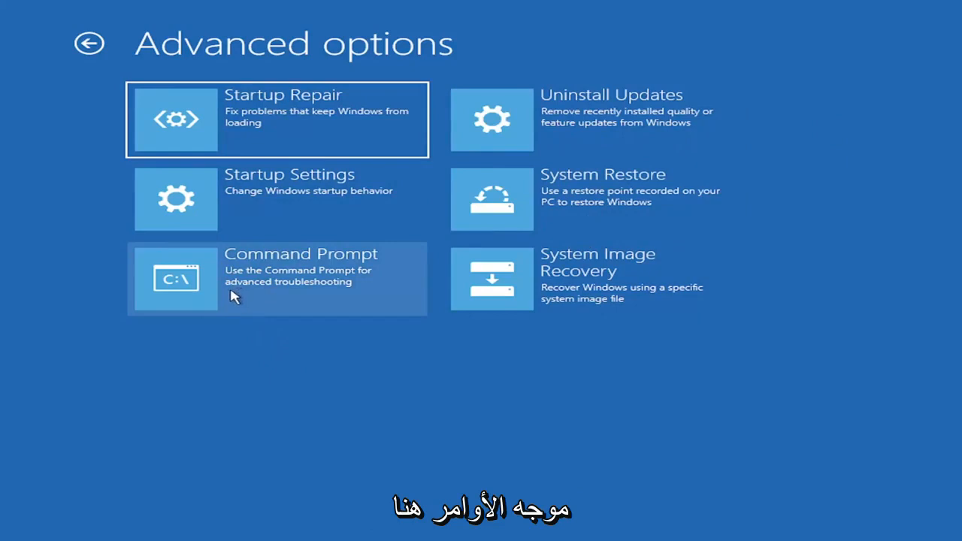
Launch Command Prompt and enter 'Bootrec /fixmbr' to repair the master boot record
click(277, 278)
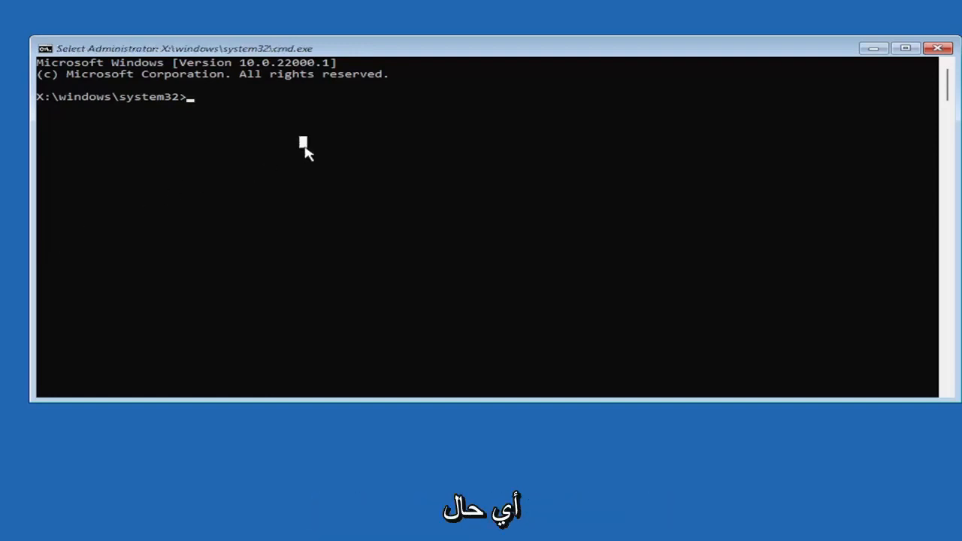
text(Boo)
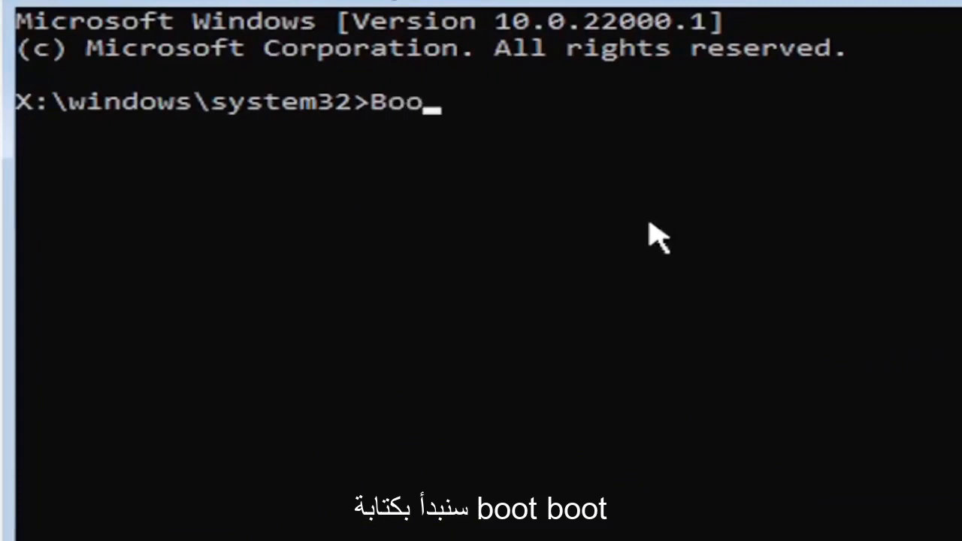
text(trec)
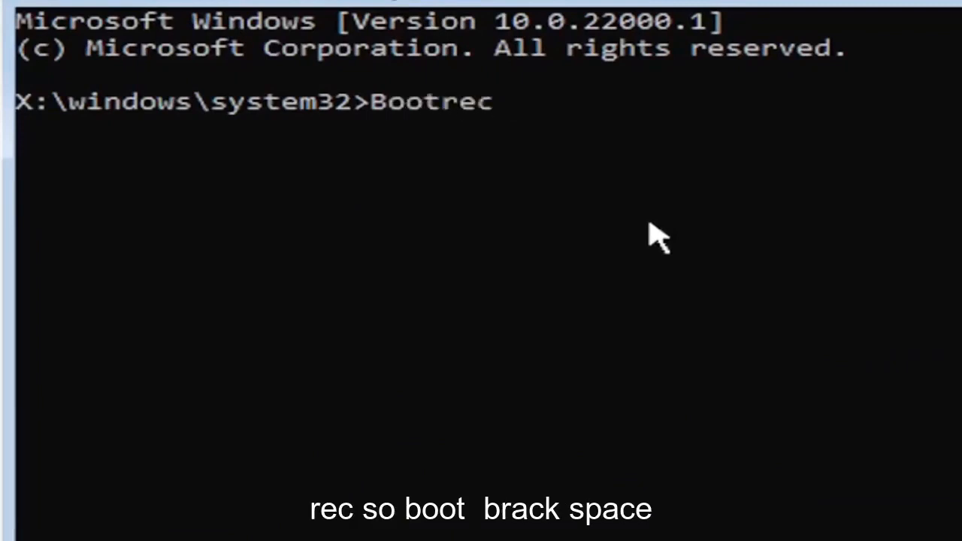
text(/fix)
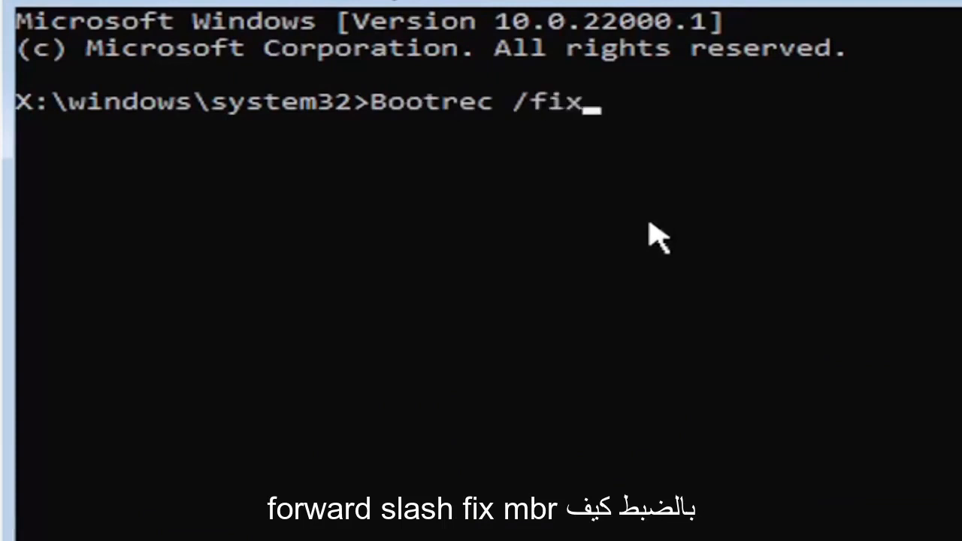
text(mbr)
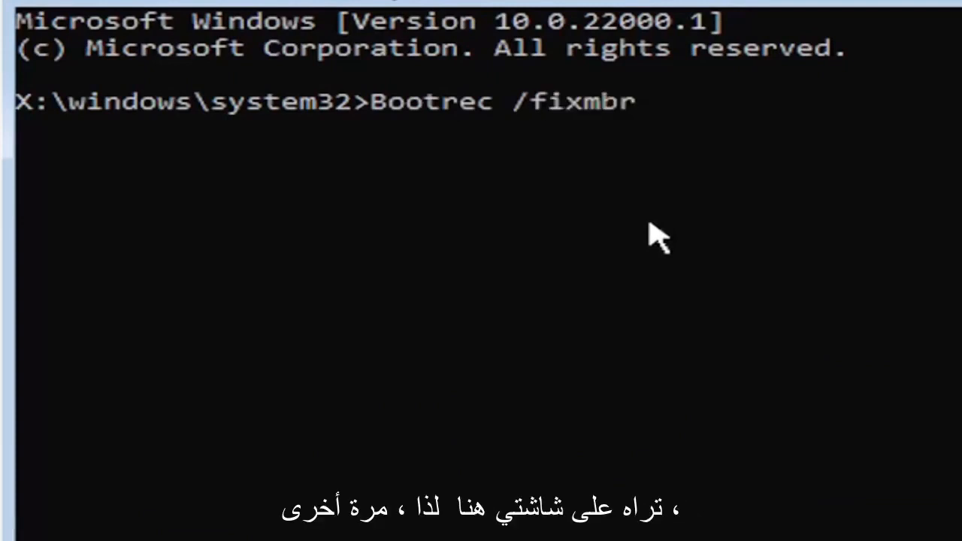
mouse_move(463, 132)
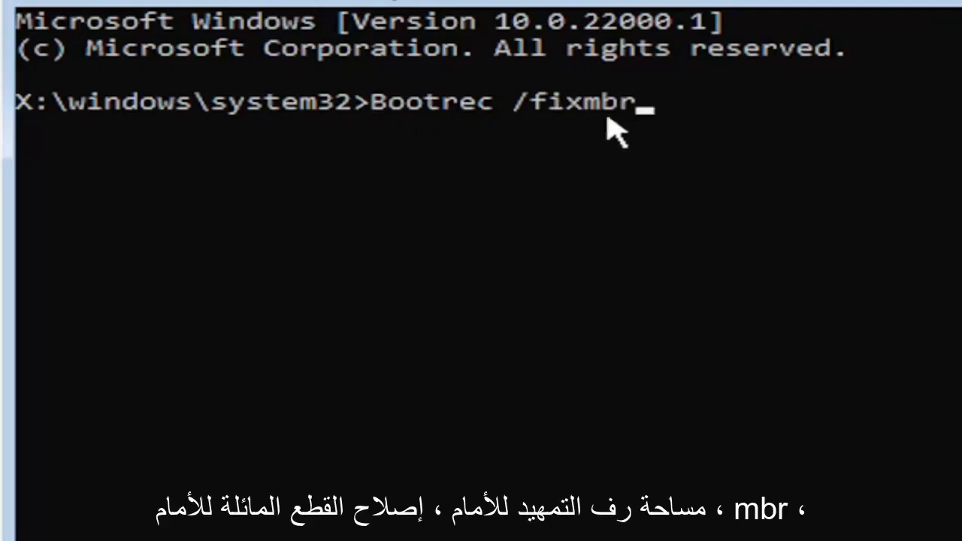
mouse_move(707, 195)
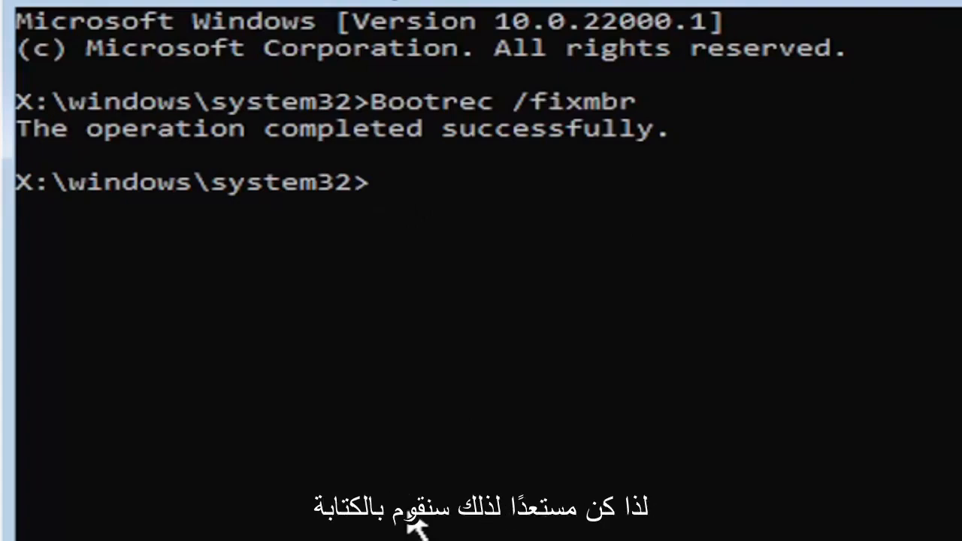
Run 'bcdedit /export c:\bcdbackup' to back up the boot configuration data
text(bc)
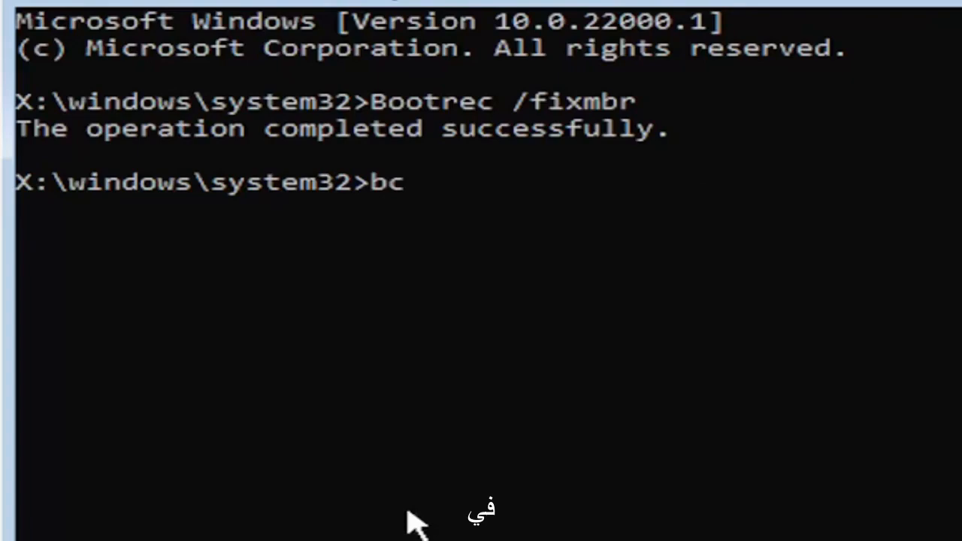
text(dedit)
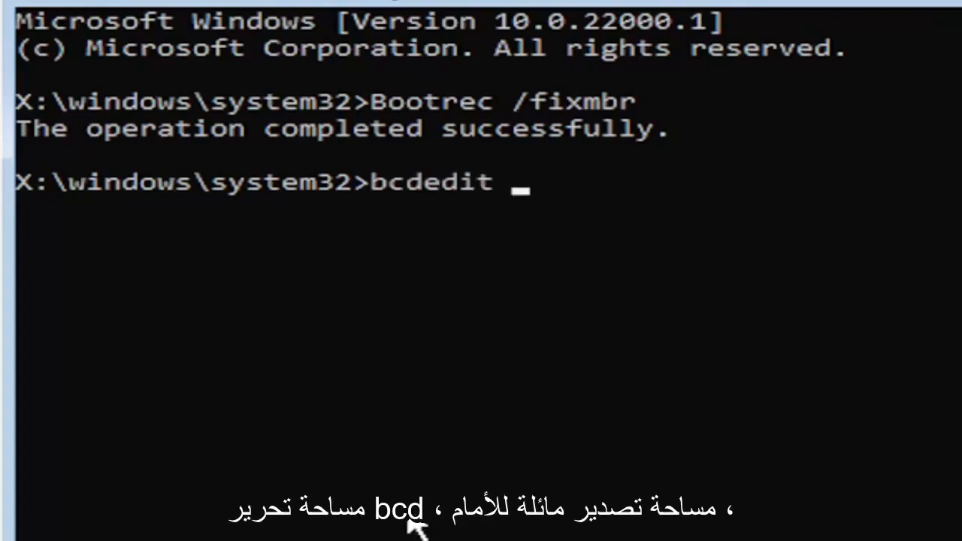
text(/export)
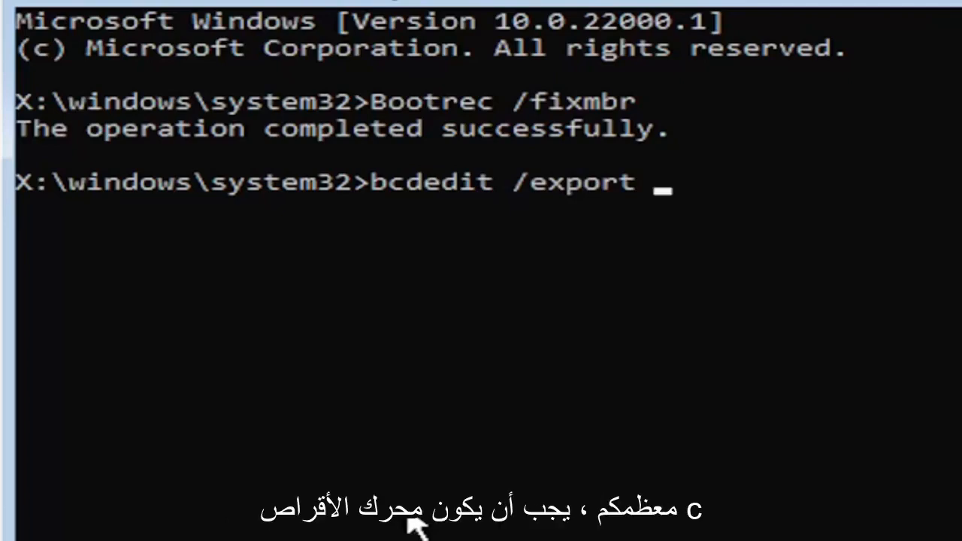
text(c:)
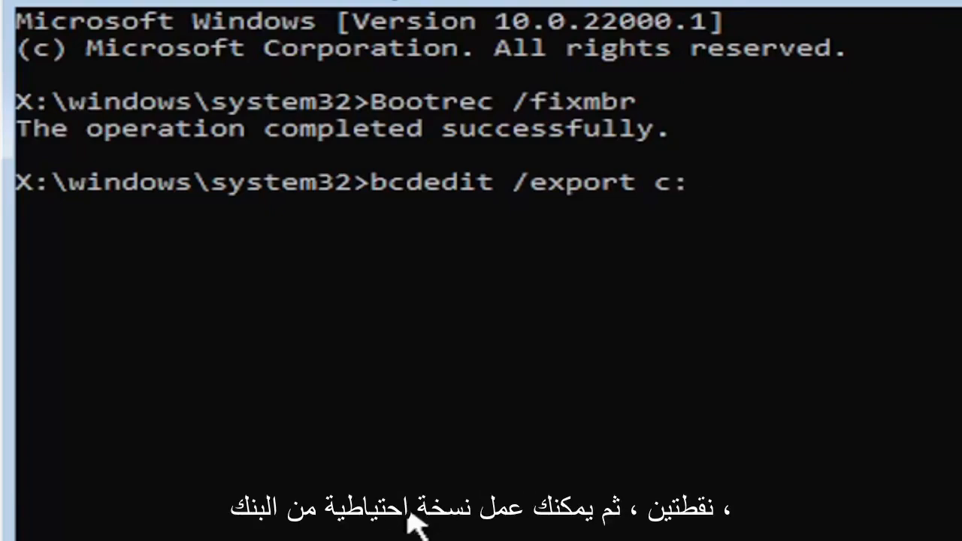
text(\)
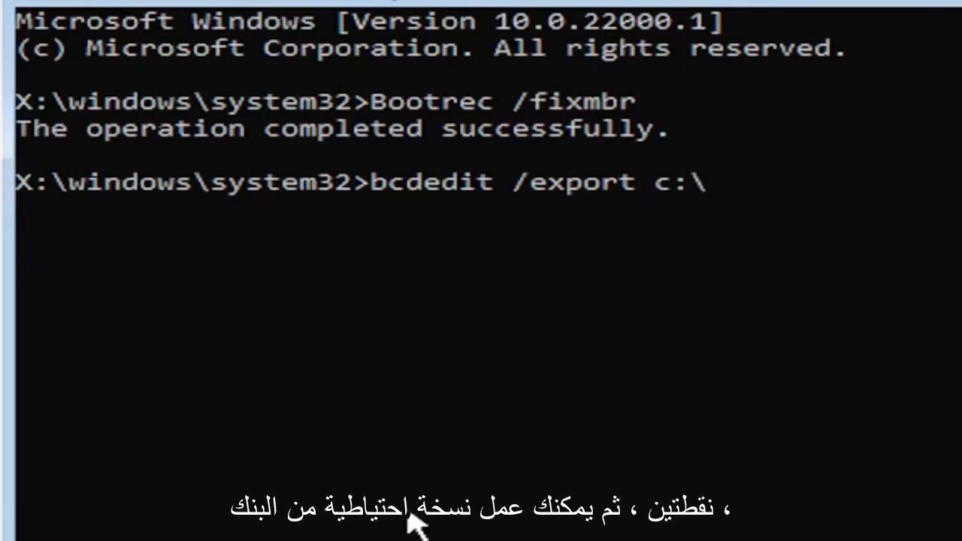
text(bcd)
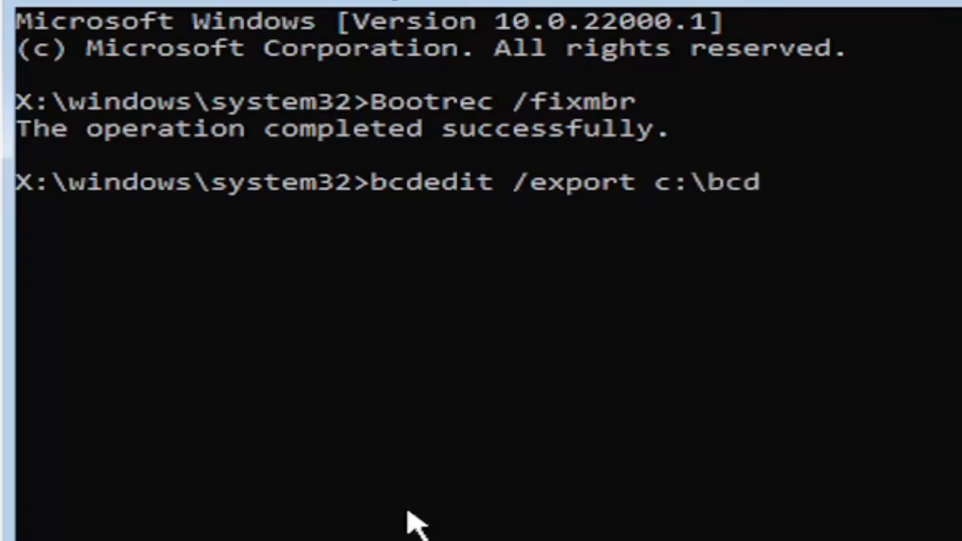
text(backup)
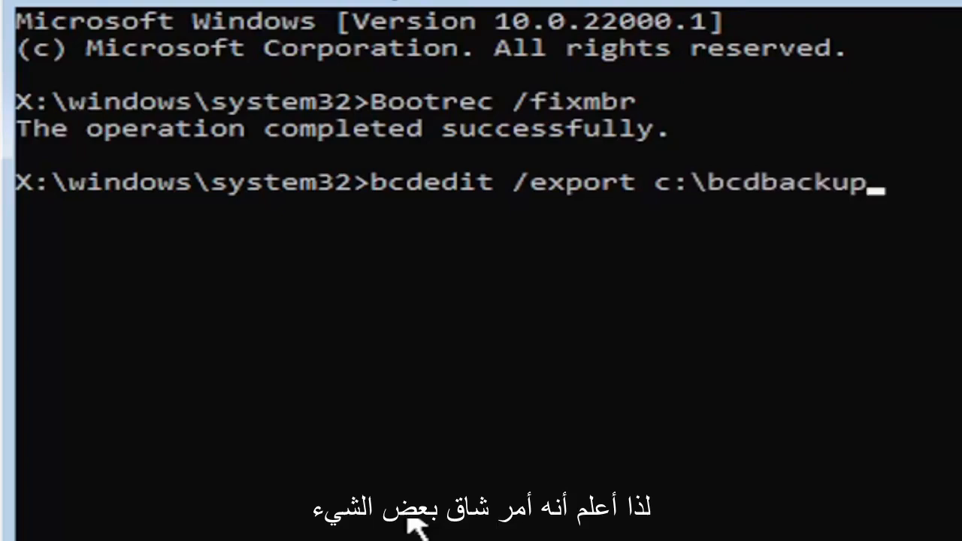
mouse_move(349, 183)
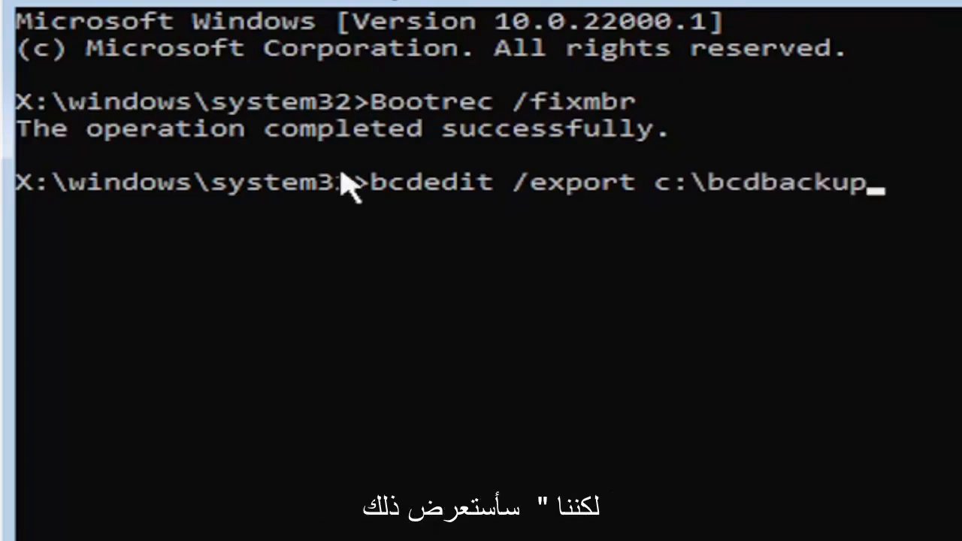
mouse_move(368, 207)
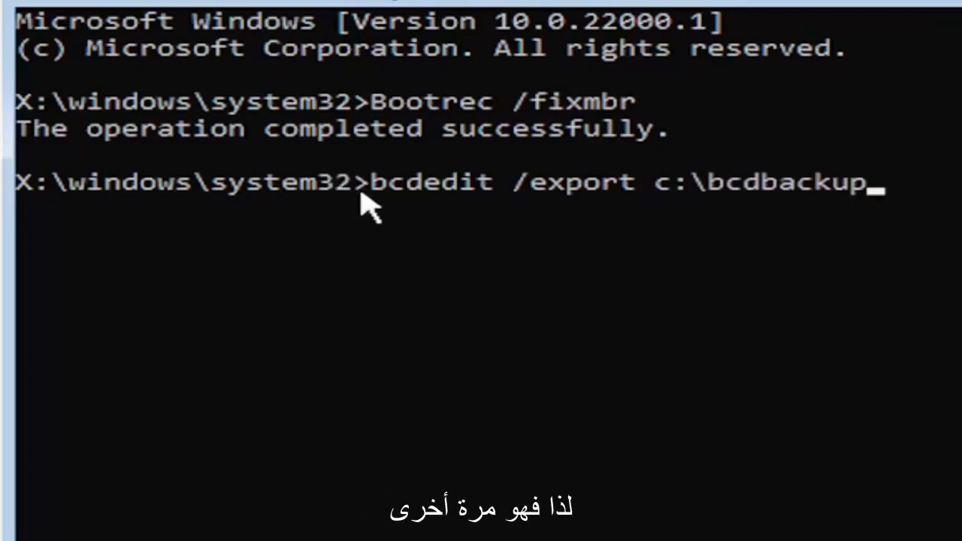
mouse_move(481, 244)
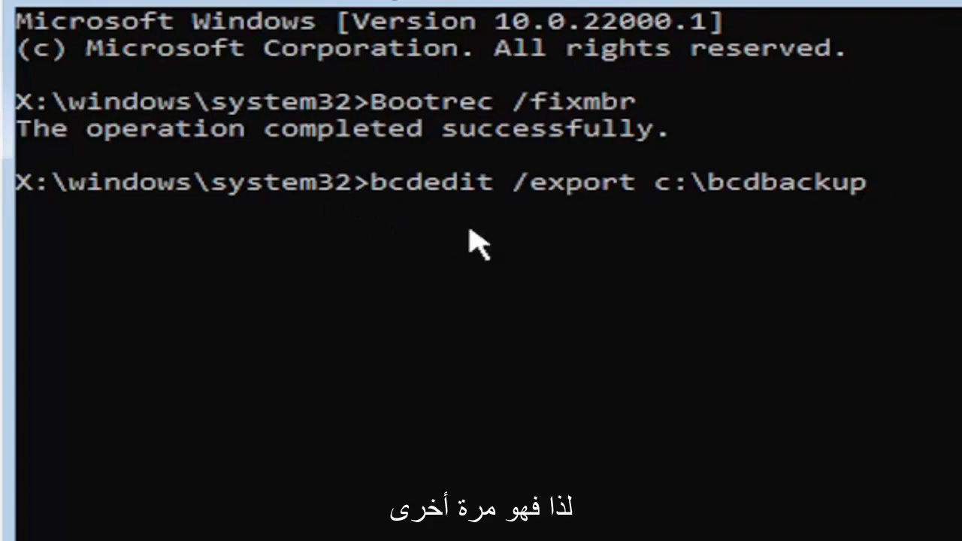
mouse_move(487, 218)
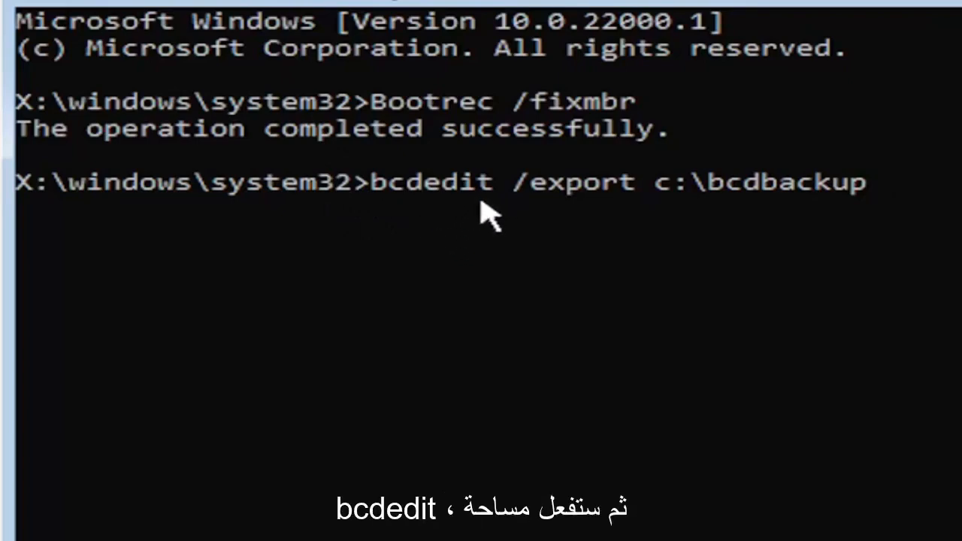
mouse_move(515, 222)
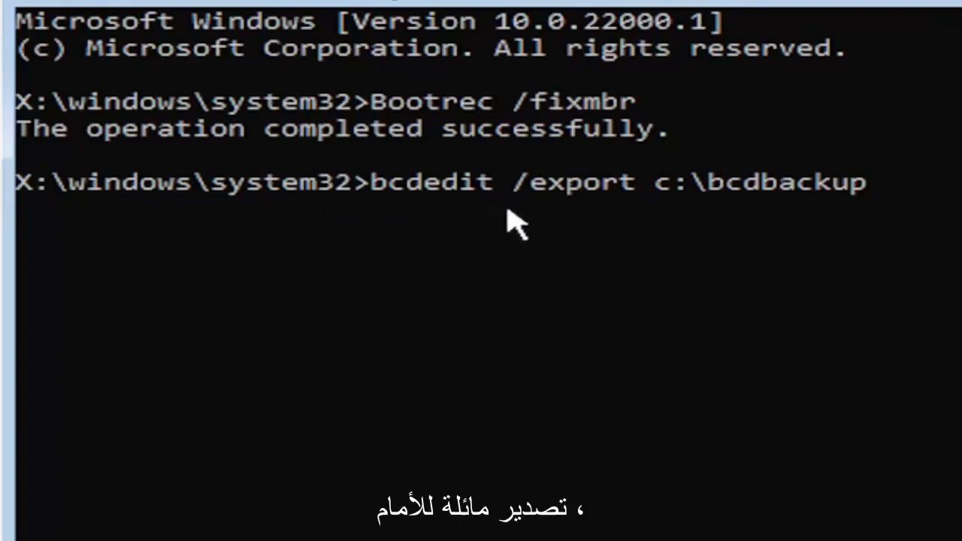
mouse_move(564, 199)
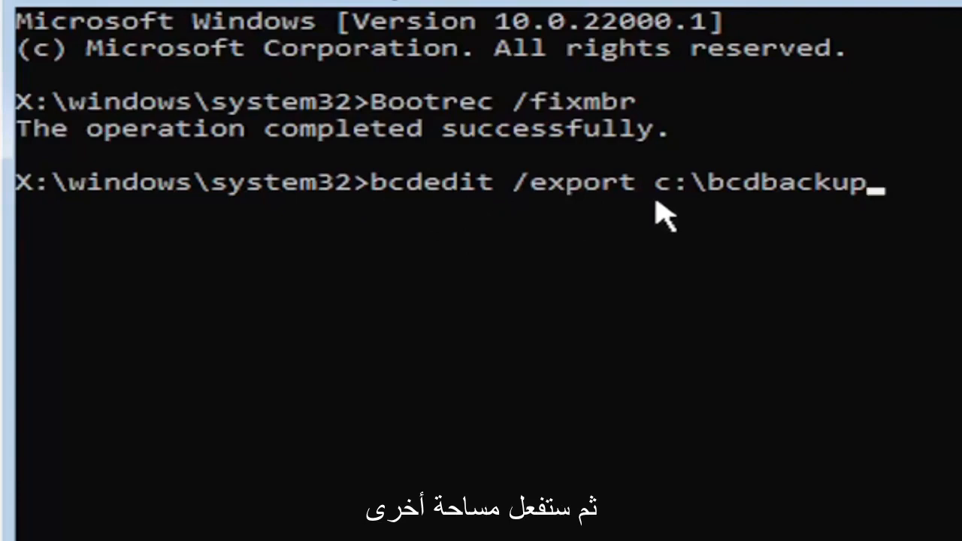
mouse_move(676, 238)
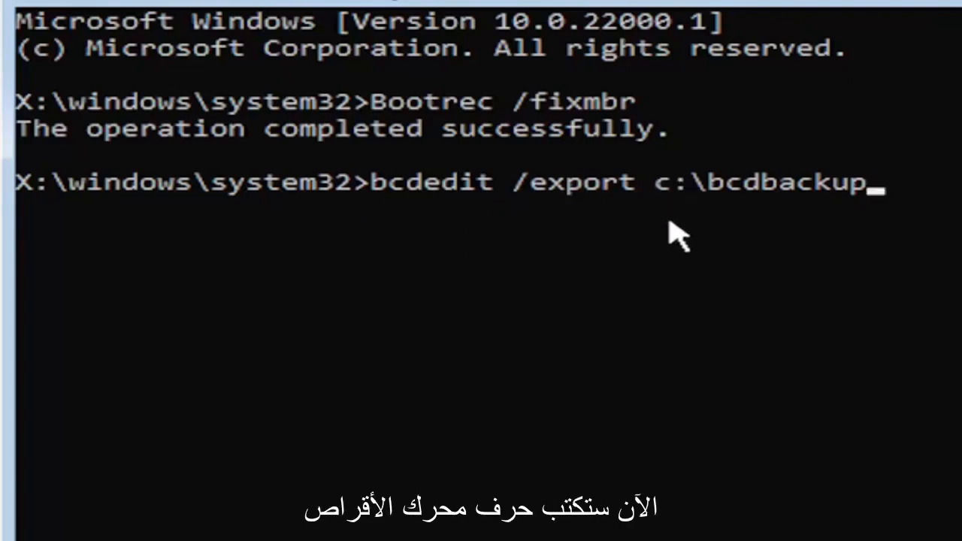
mouse_move(649, 213)
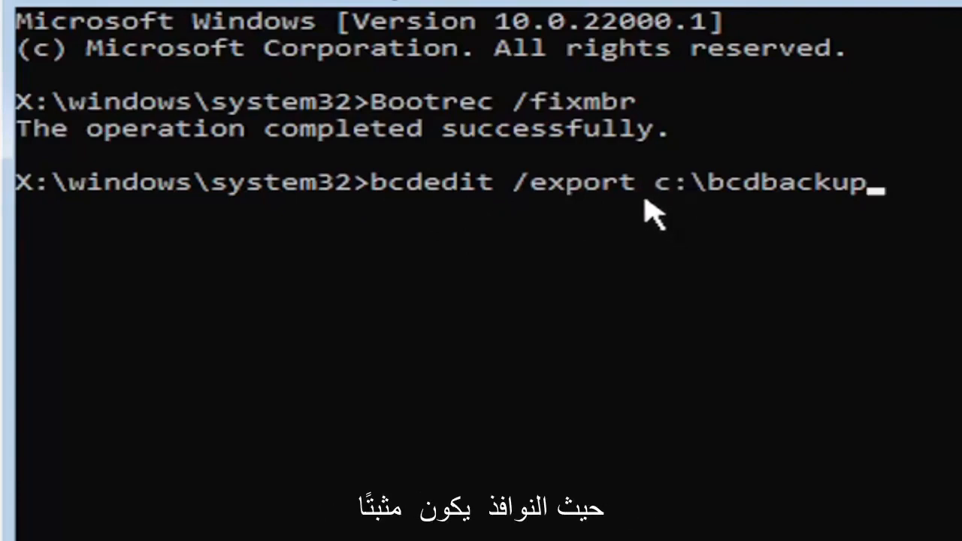
mouse_move(628, 252)
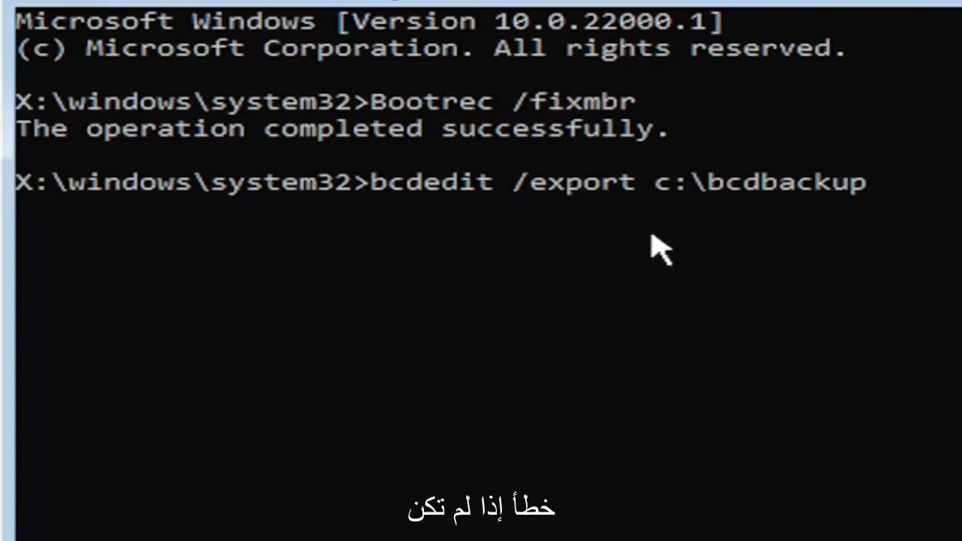
mouse_move(556, 439)
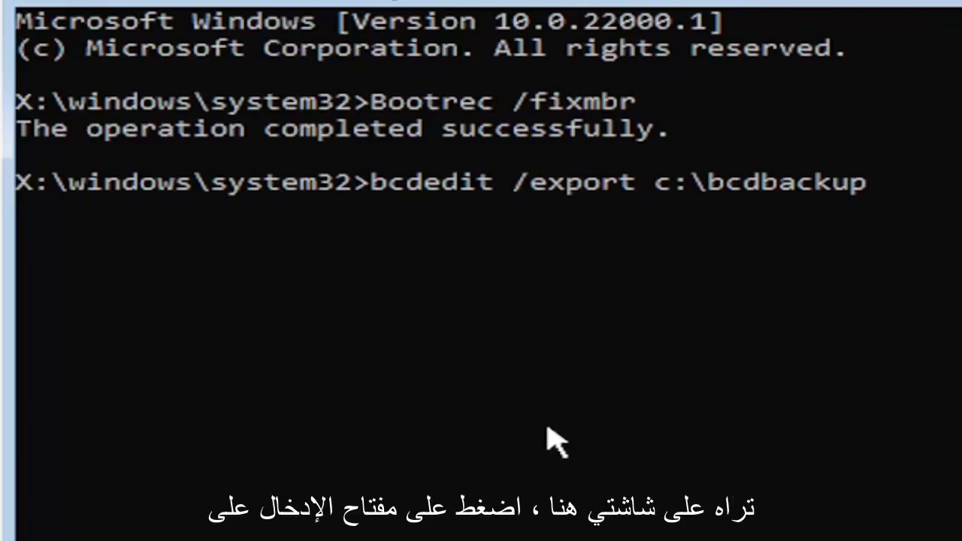
key(enter)
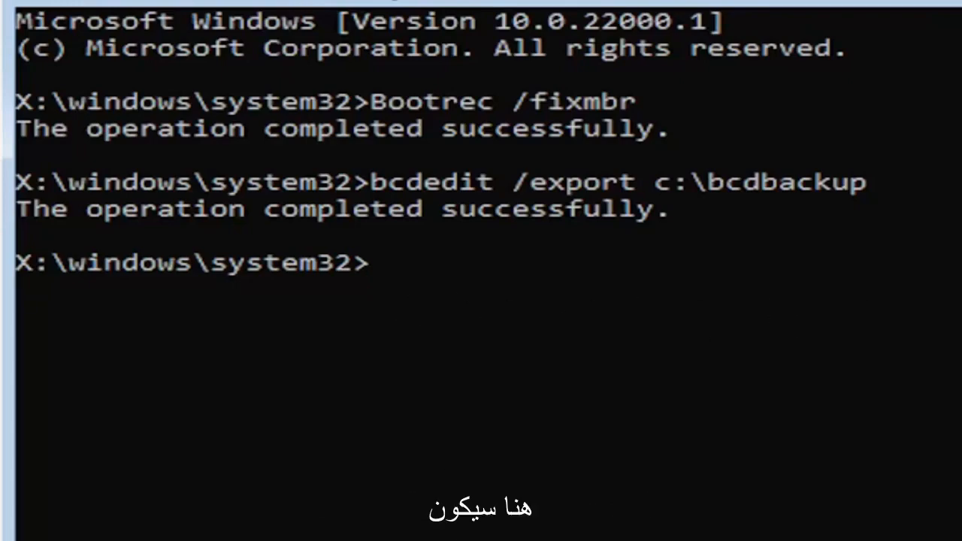
Enter 'attrib c:\boot\bcd -h -r -s' to clear the file's hidden, read-only and system attributes
text(att)
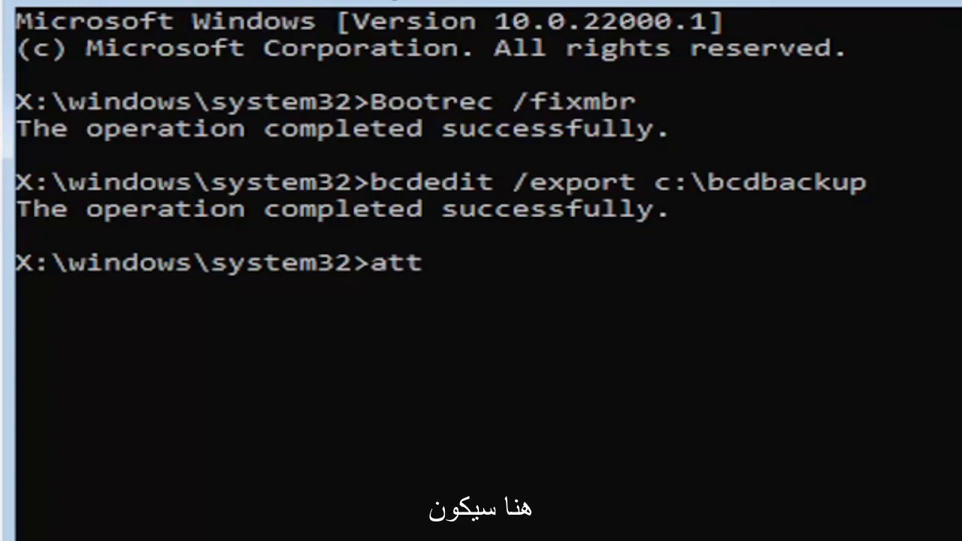
text(rib)
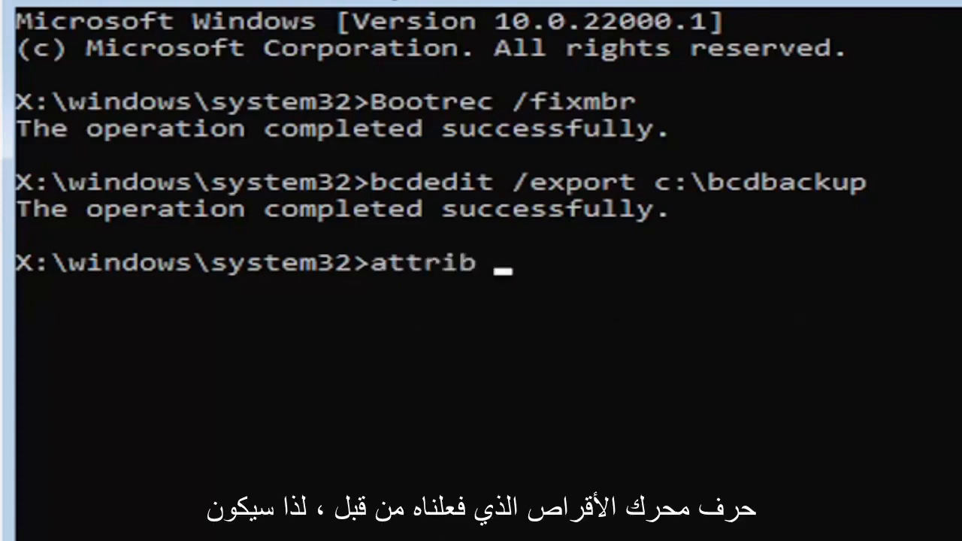
text(c)
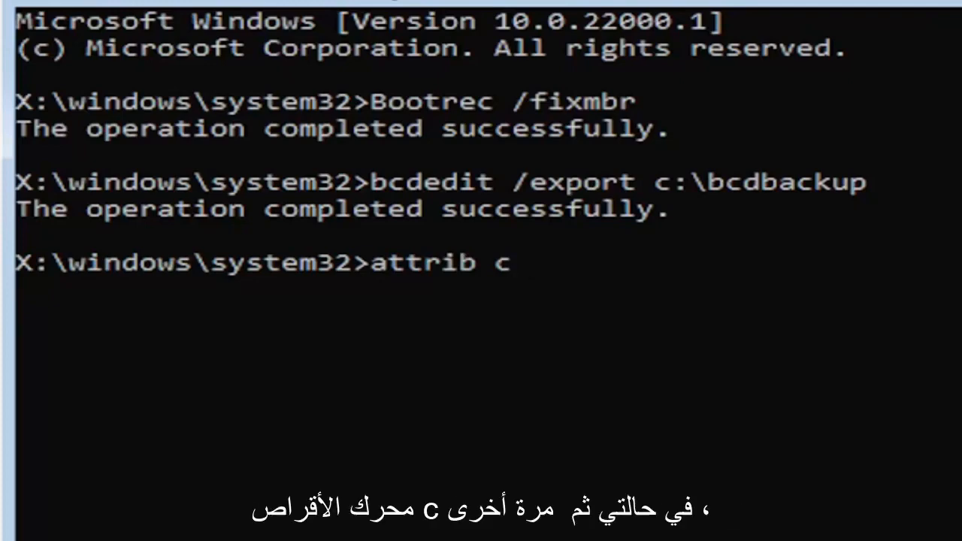
text(:)
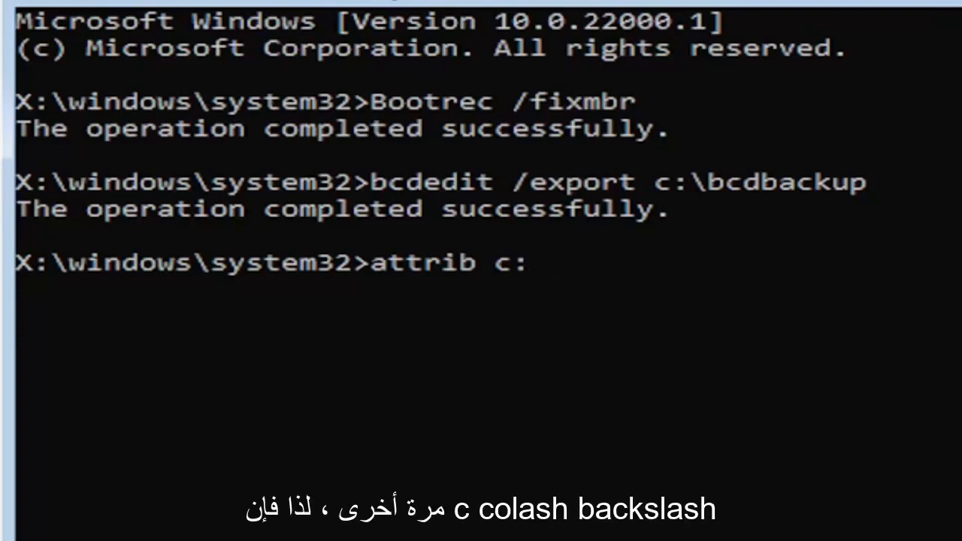
text(\)
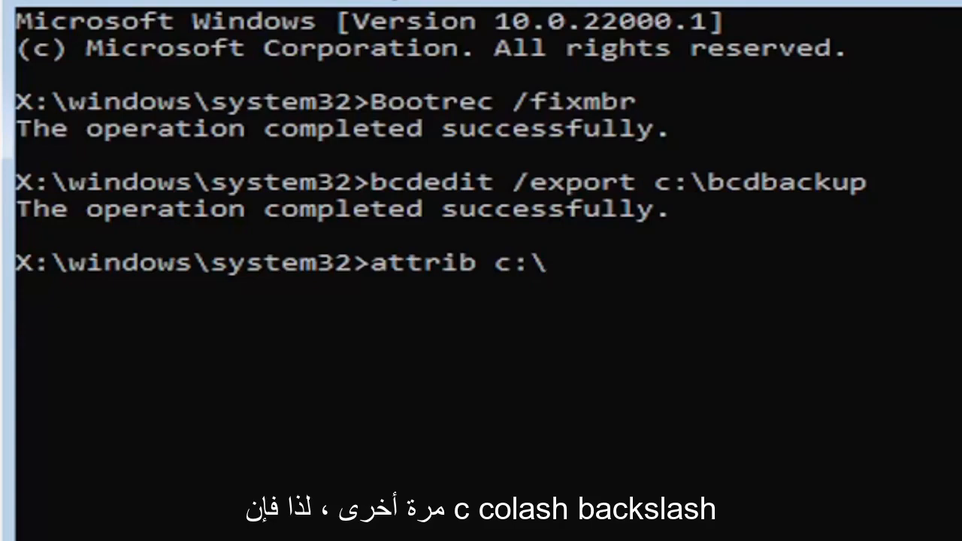
text(boot)
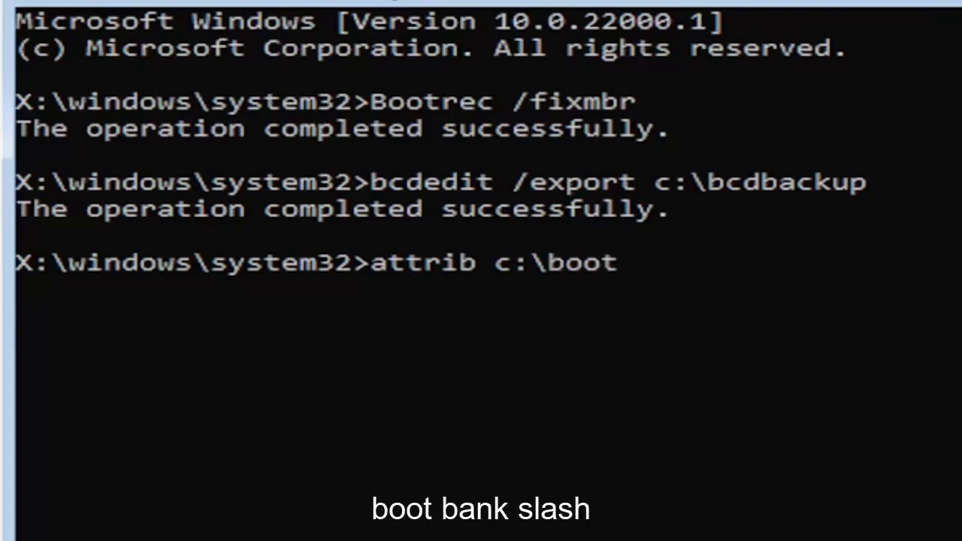
text(\)
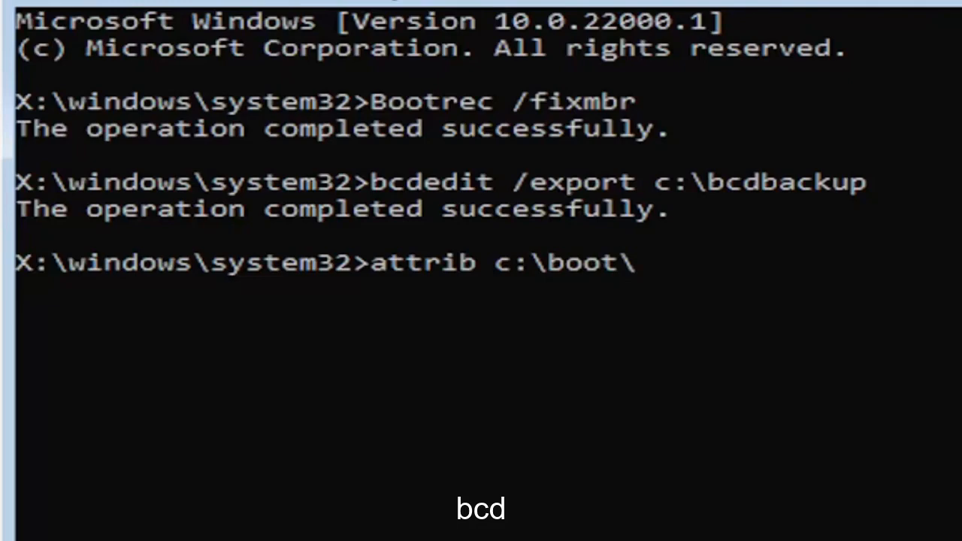
text(bcd -)
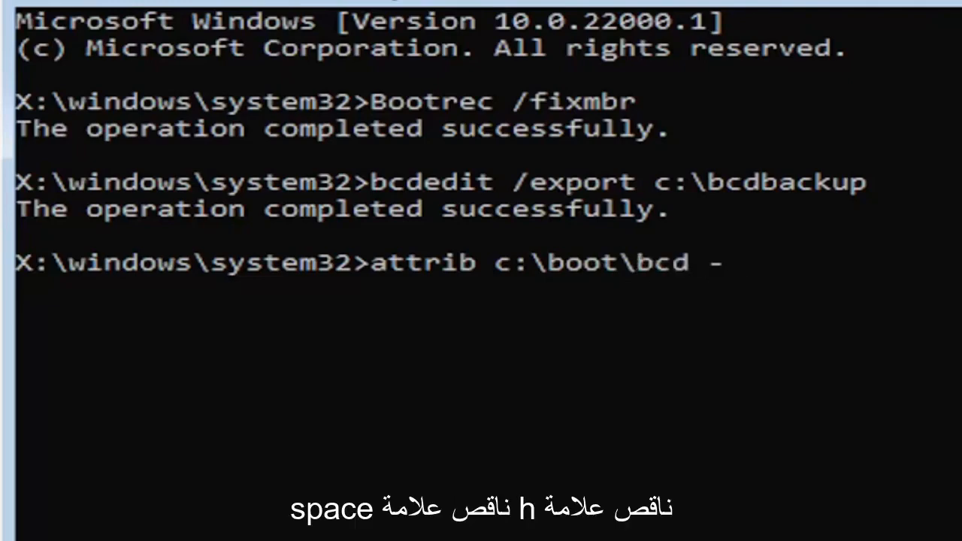
text(h -r)
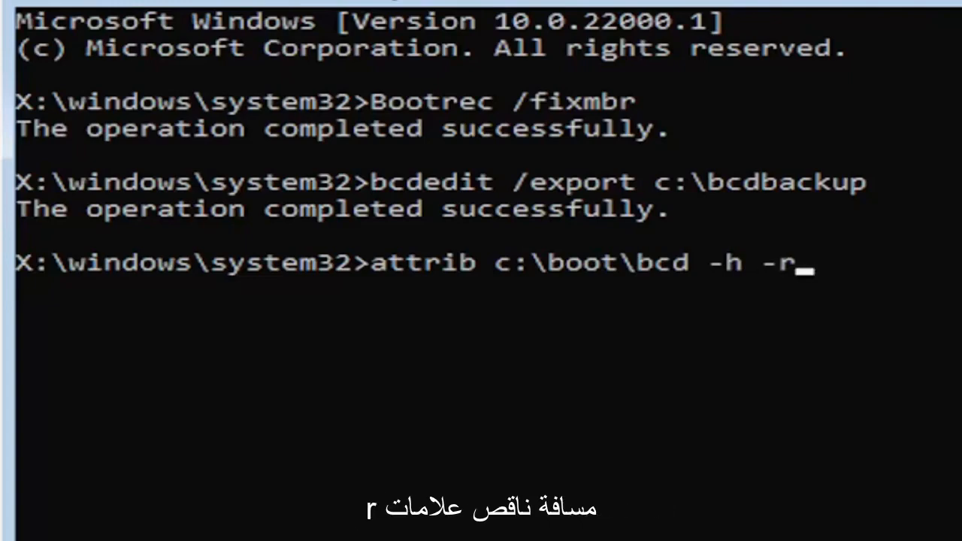
text(-s)
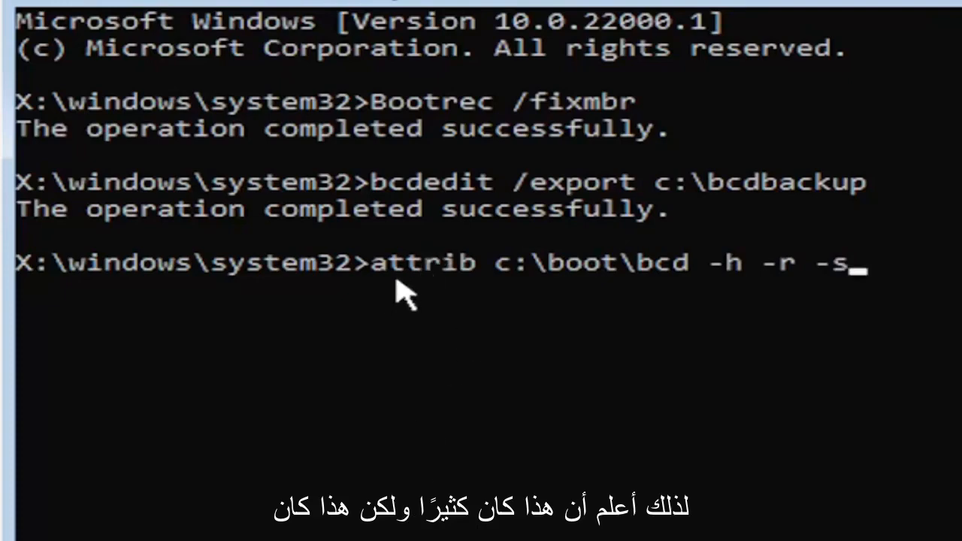
mouse_move(433, 303)
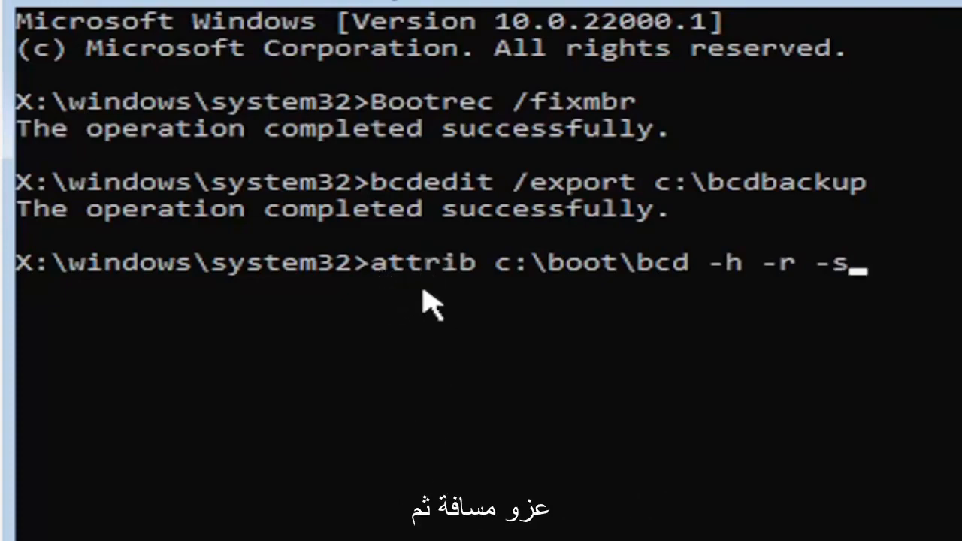
mouse_move(496, 300)
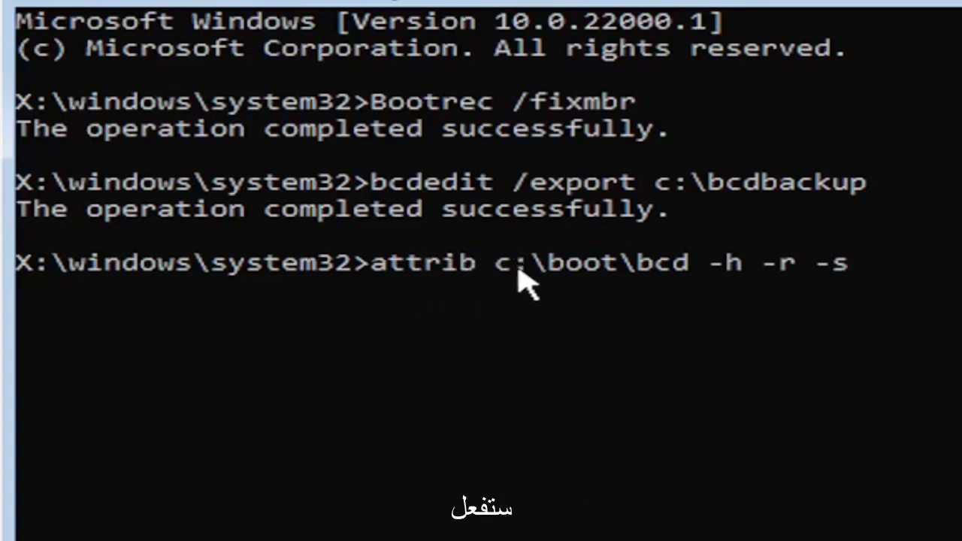
mouse_move(579, 304)
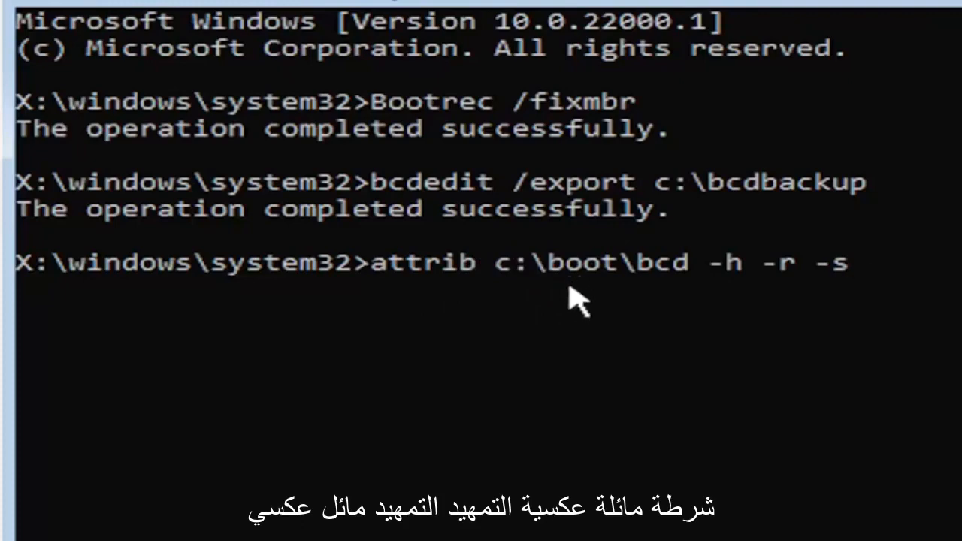
mouse_move(648, 309)
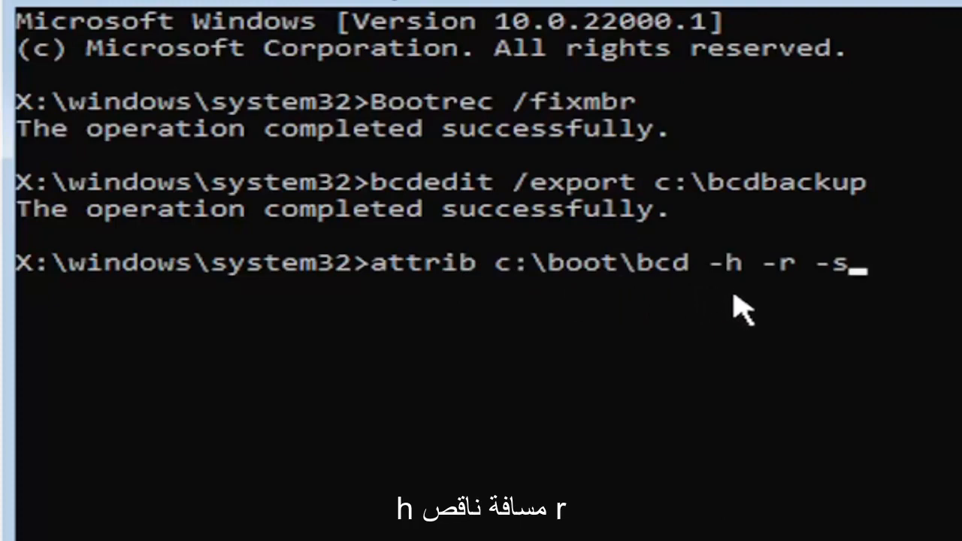
mouse_move(800, 301)
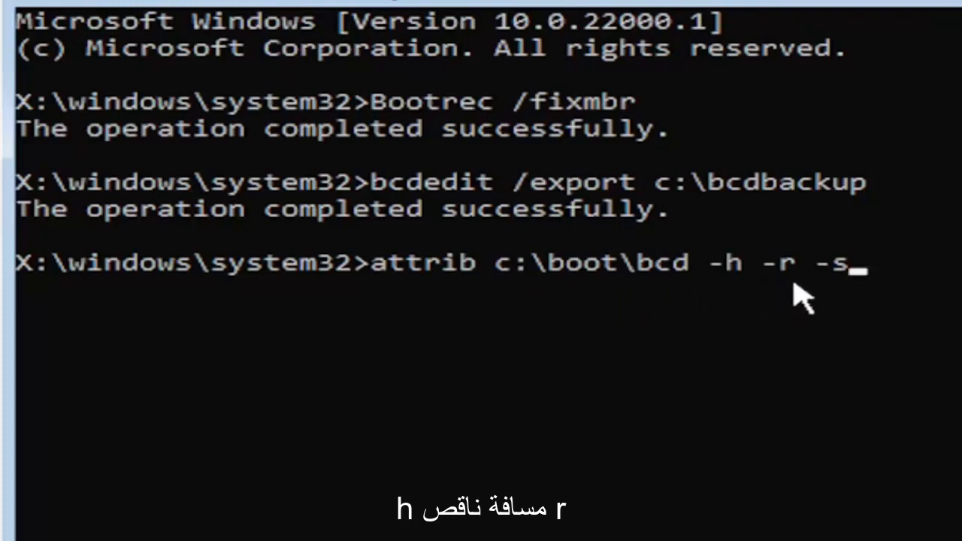
mouse_move(845, 298)
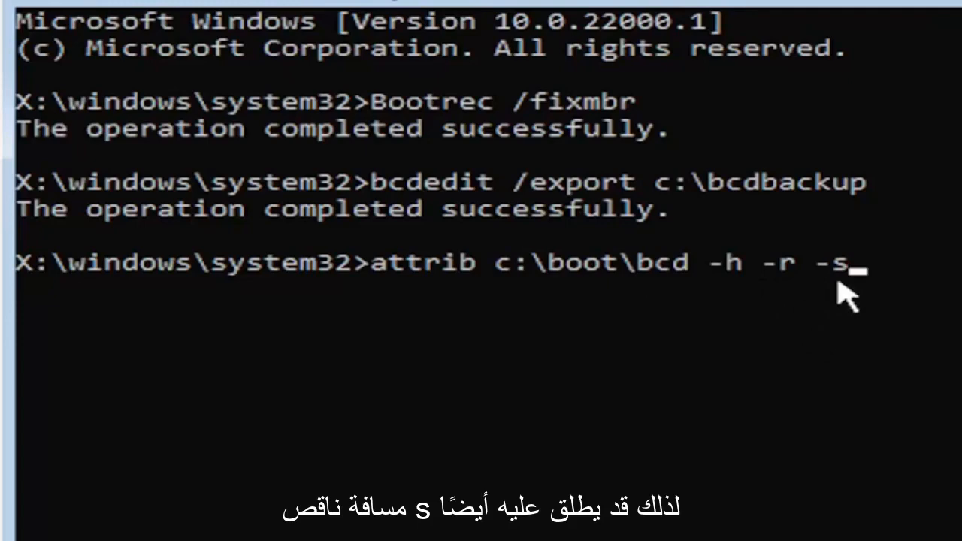
mouse_move(759, 354)
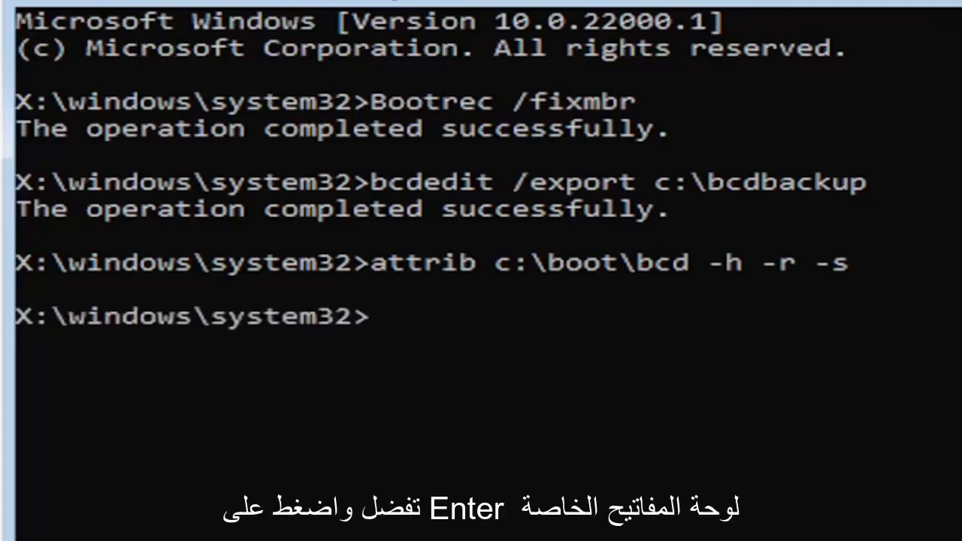
mouse_move(809, 368)
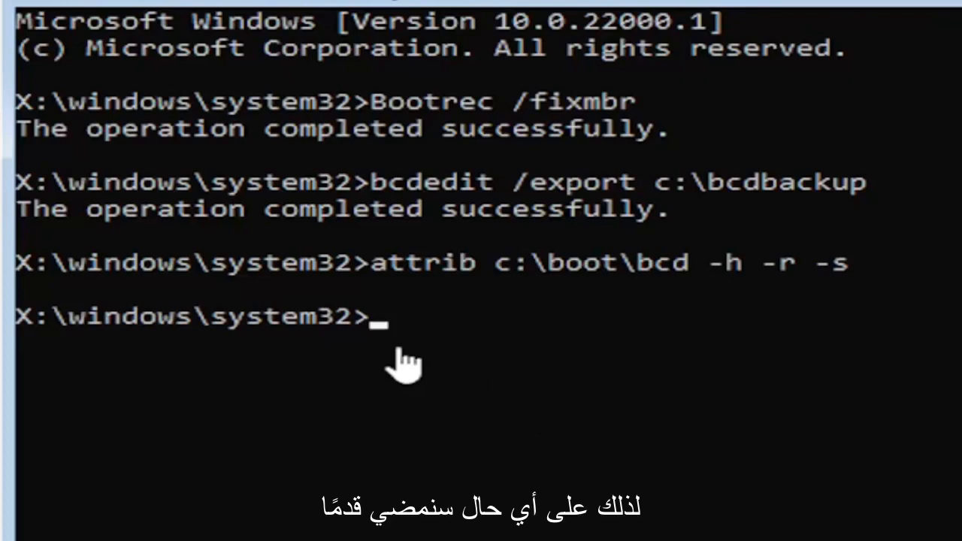
mouse_move(443, 459)
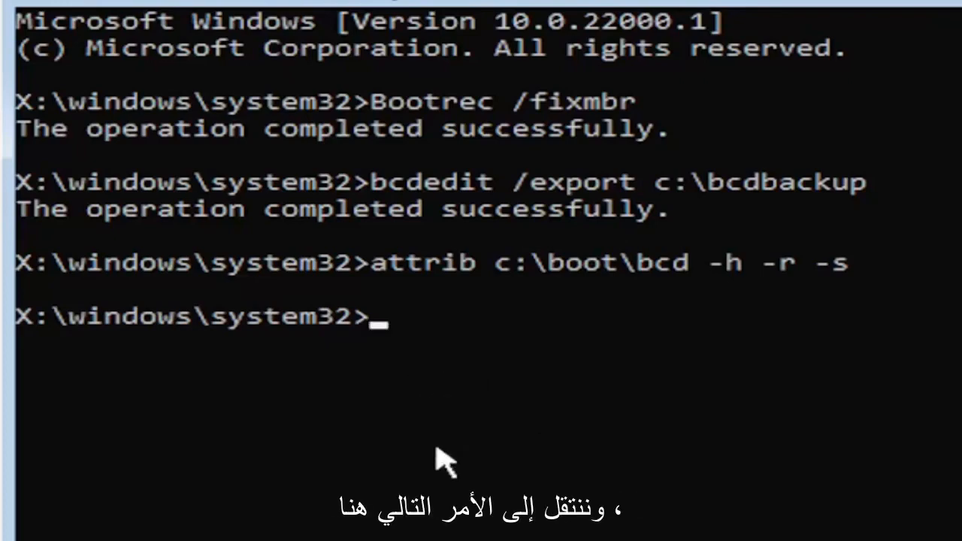
Run 'ren c:\boot\bcd bcd.old' to rename the boot configuration file
text(re)
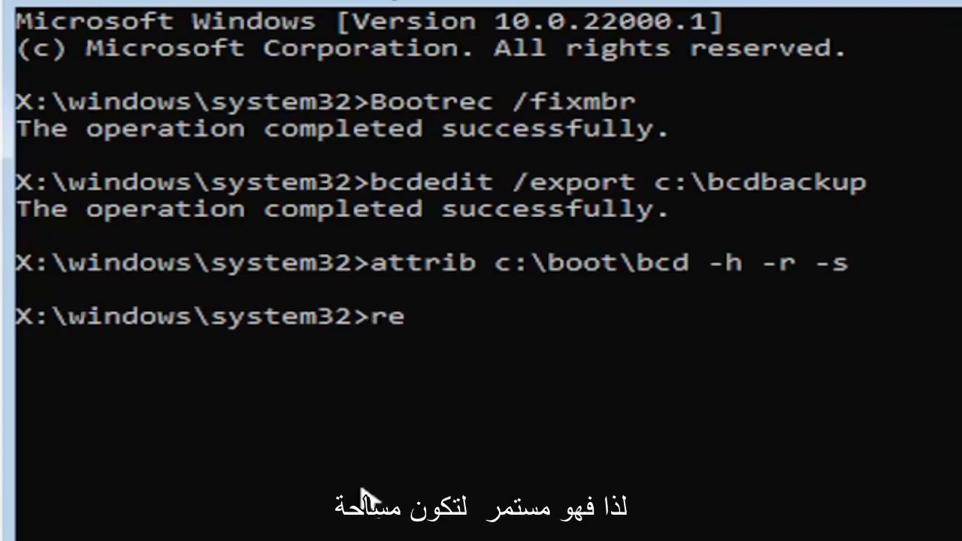
text(n)
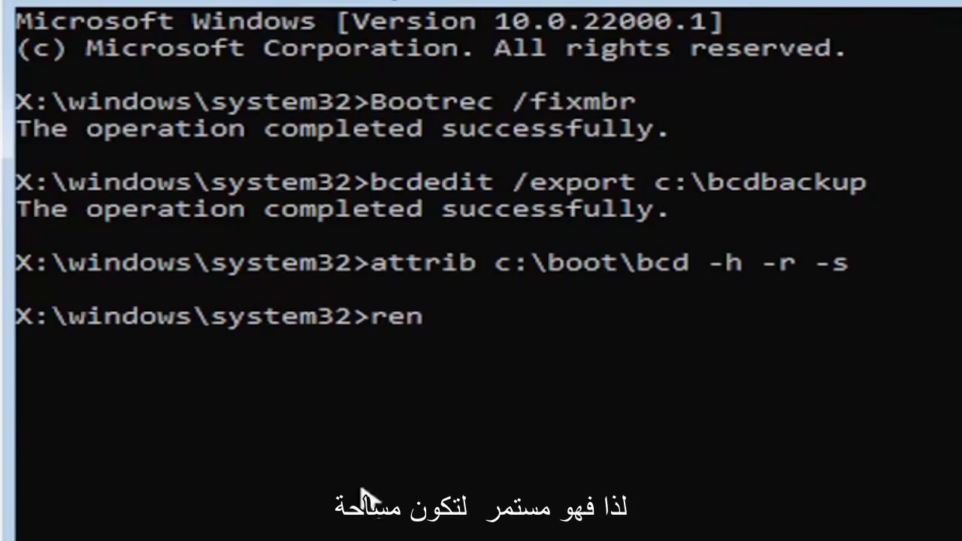
text(c)
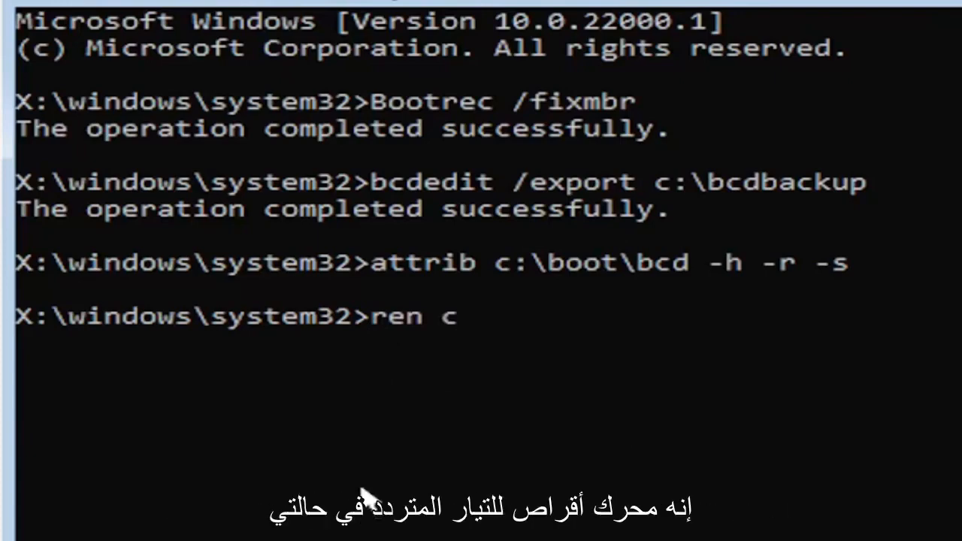
text(:)
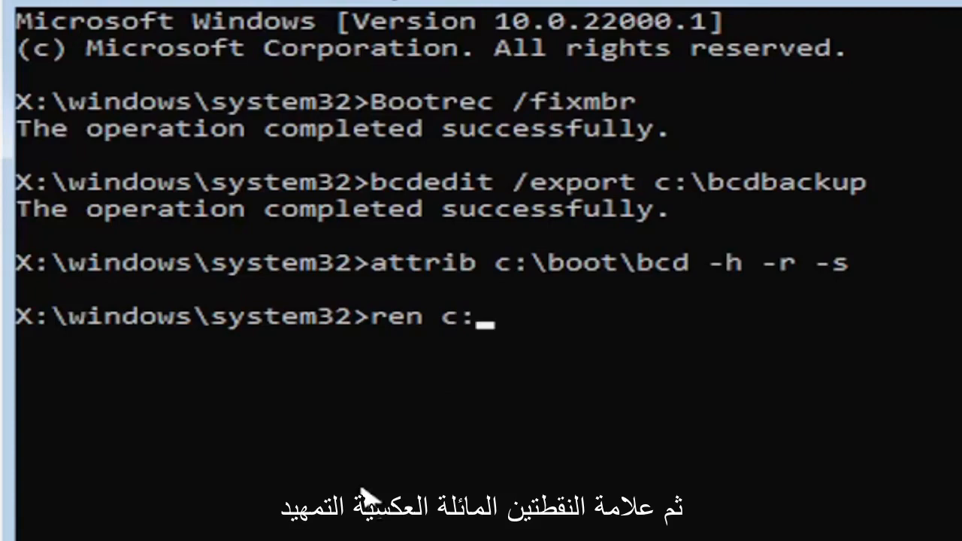
text(\boot\bc)
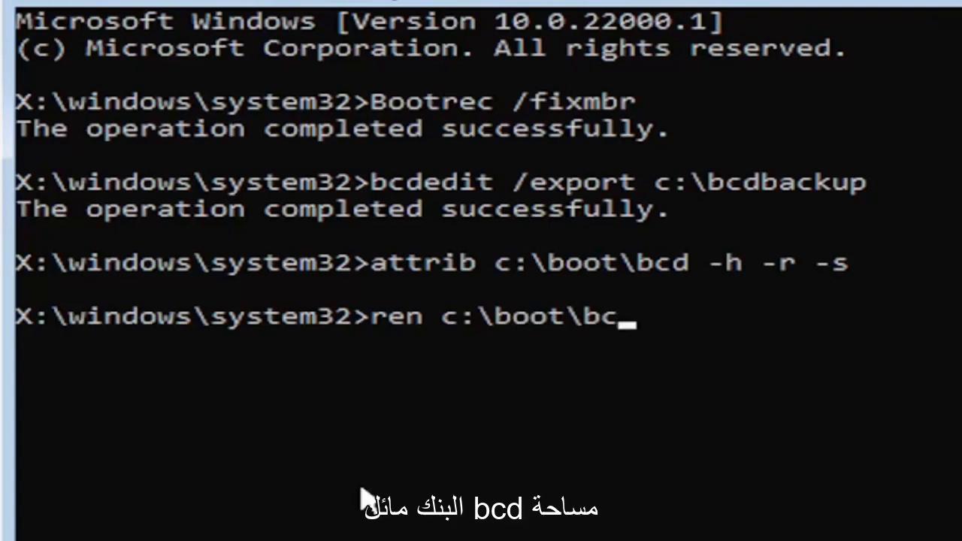
text(d)
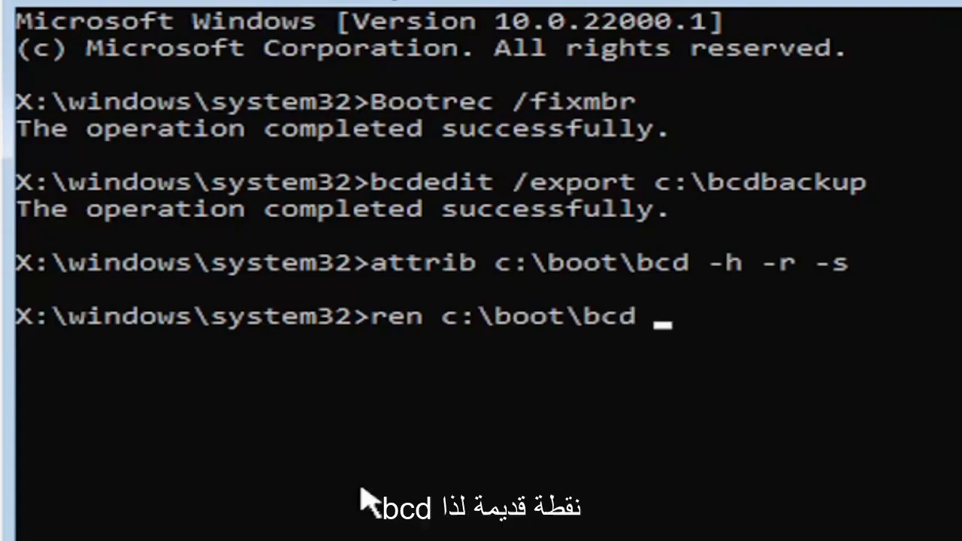
text(bcd.)
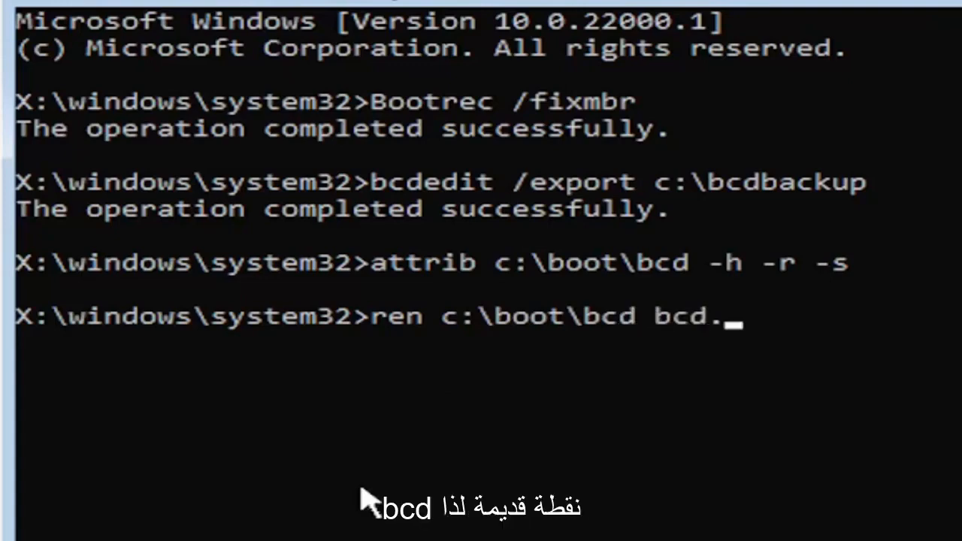
text(old)
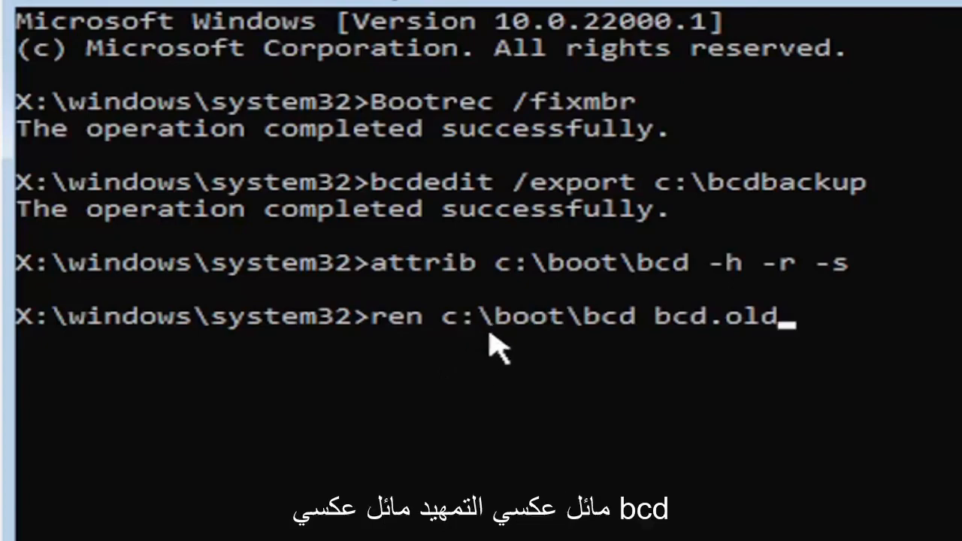
mouse_move(589, 368)
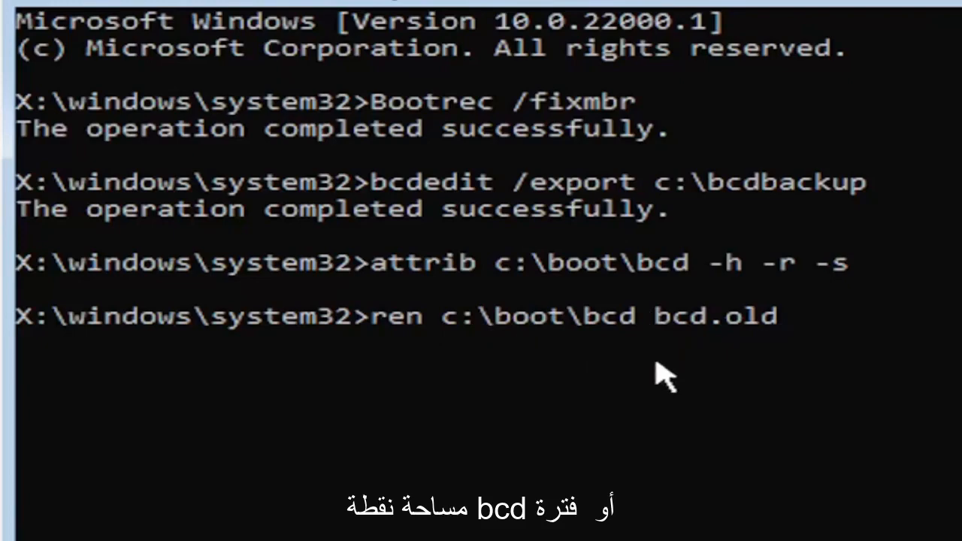
mouse_move(721, 354)
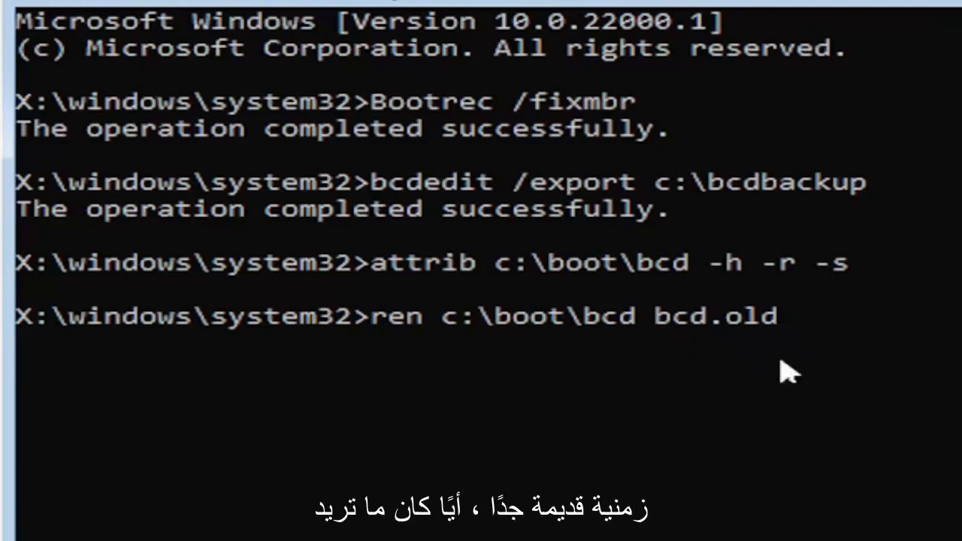
mouse_move(744, 376)
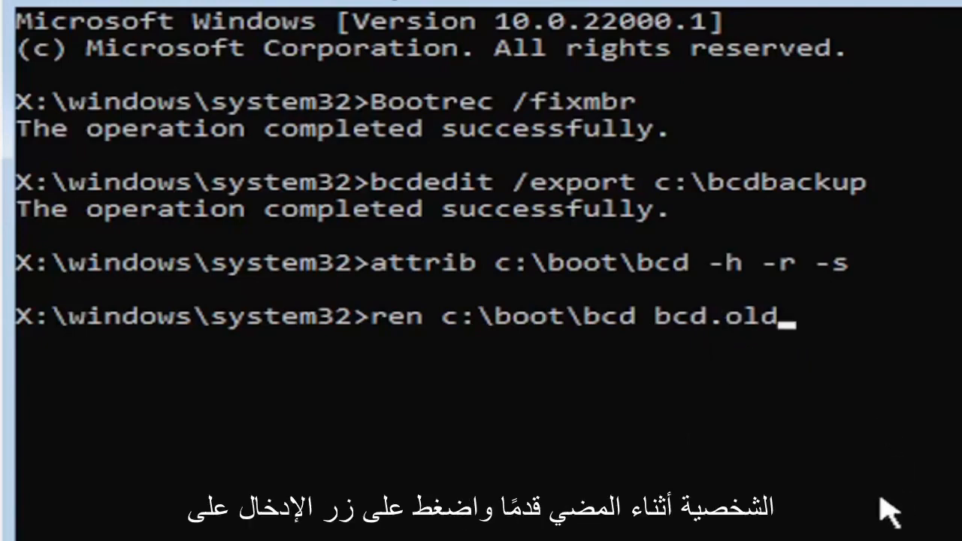
key(Enter)
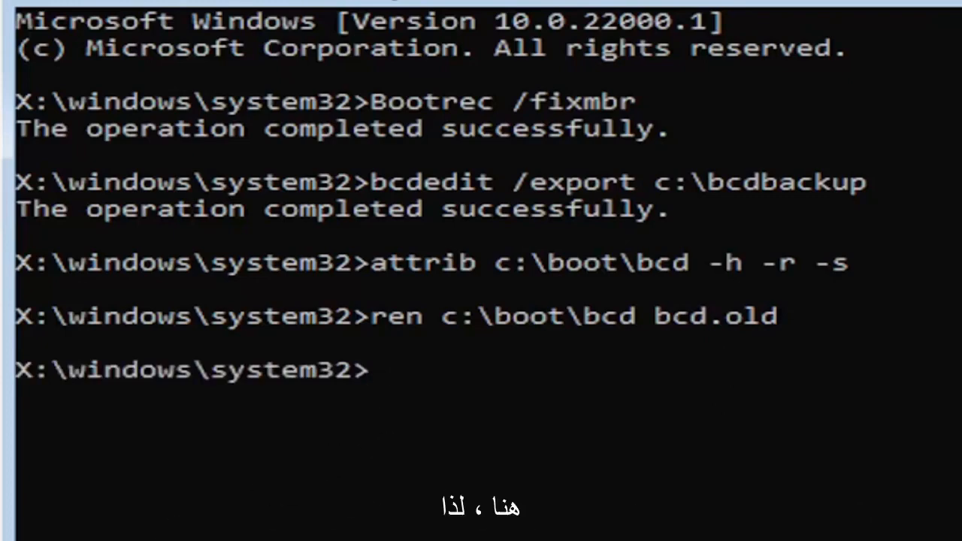
Enter 'bootrec /rebuildbcd' to rebuild the BCD, scanning all disks for Windows installations
text(b)
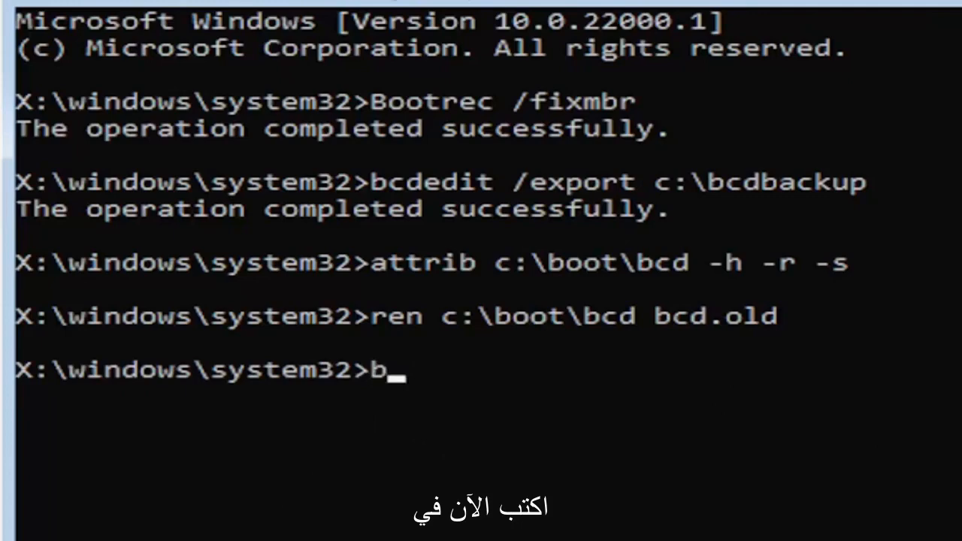
text(ootrec)
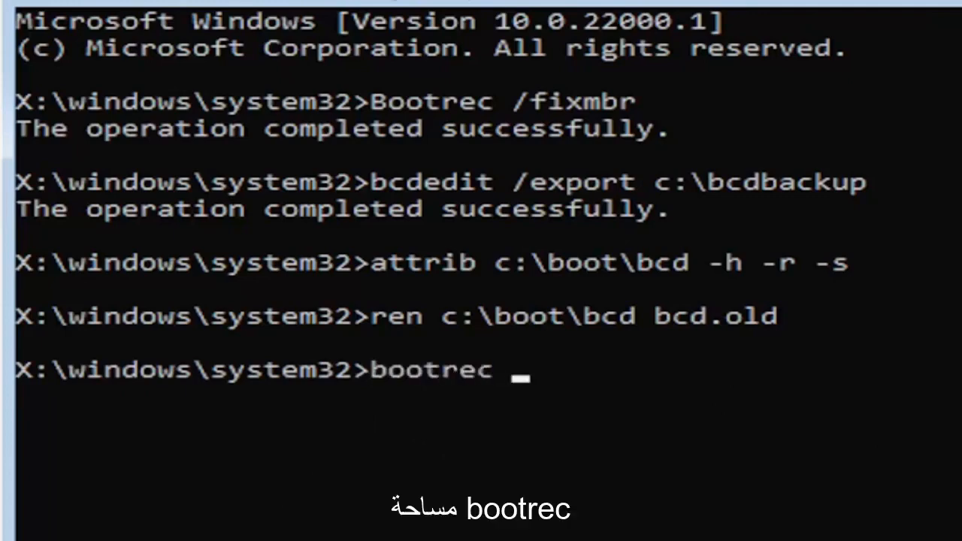
text(/rebu)
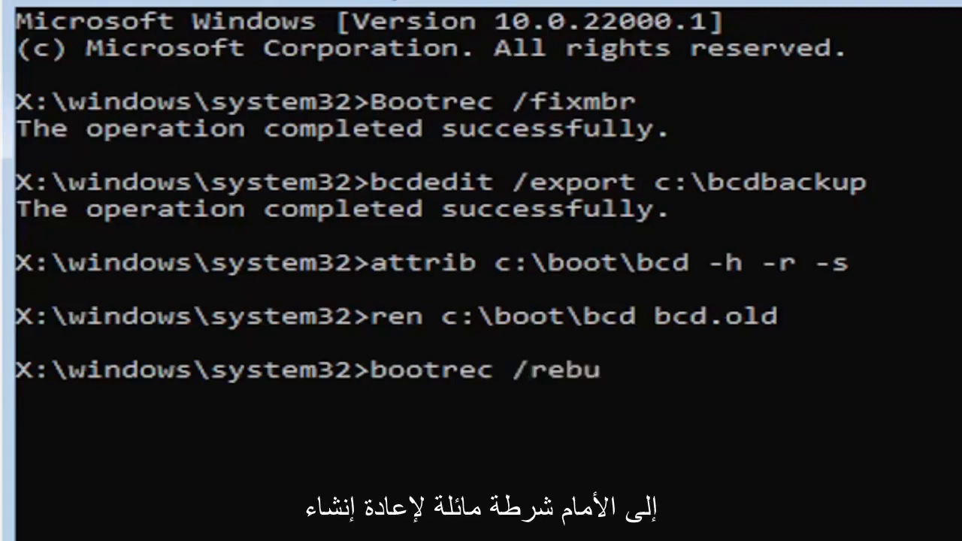
text(ildbcd)
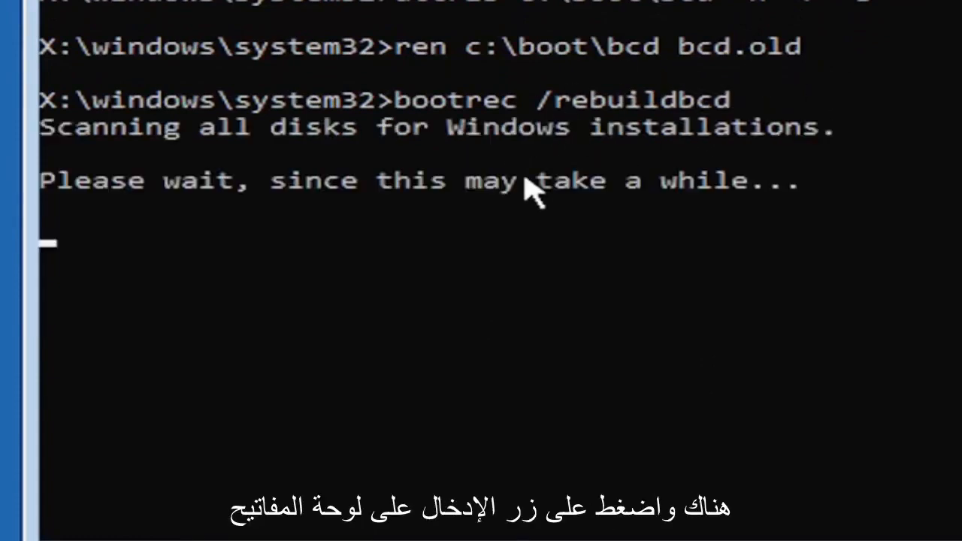
mouse_move(135, 207)
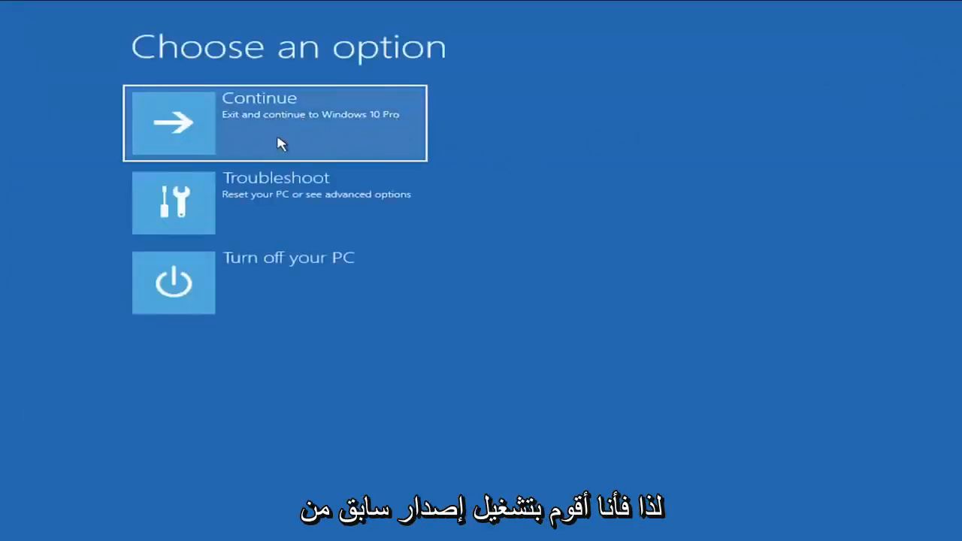
mouse_move(367, 128)
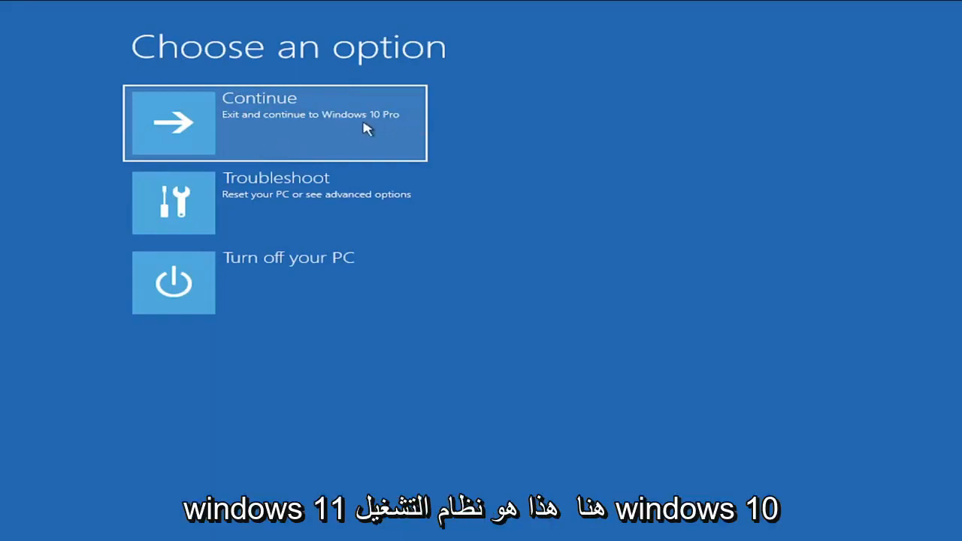
Choose Continue to exit recovery and boot into Windows
click(274, 123)
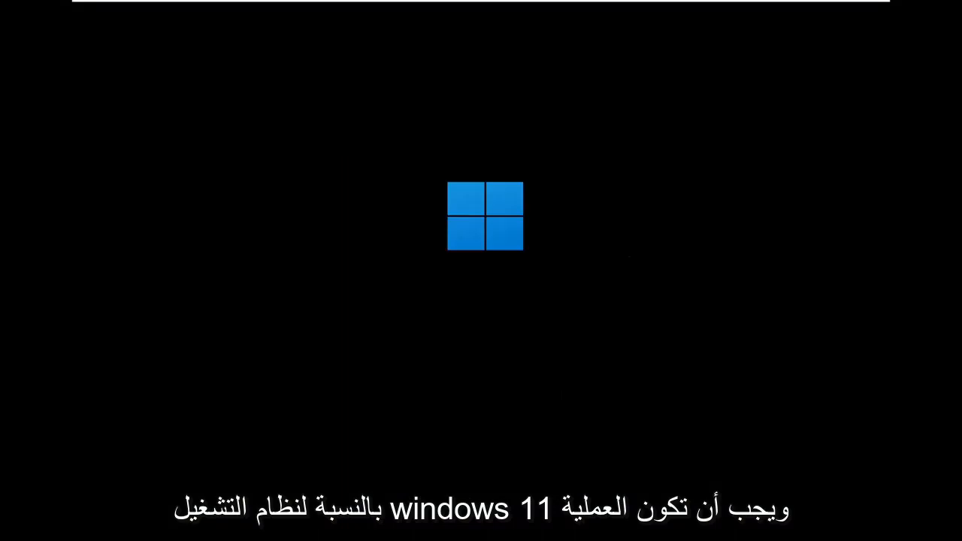